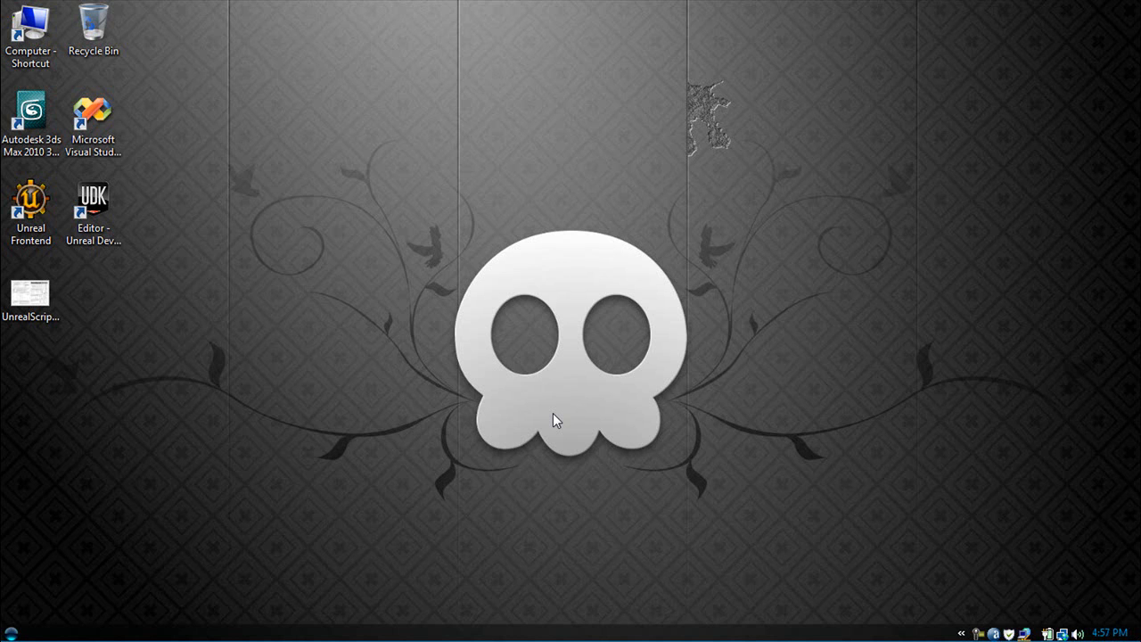
pyautogui.moveTo(47, 82)
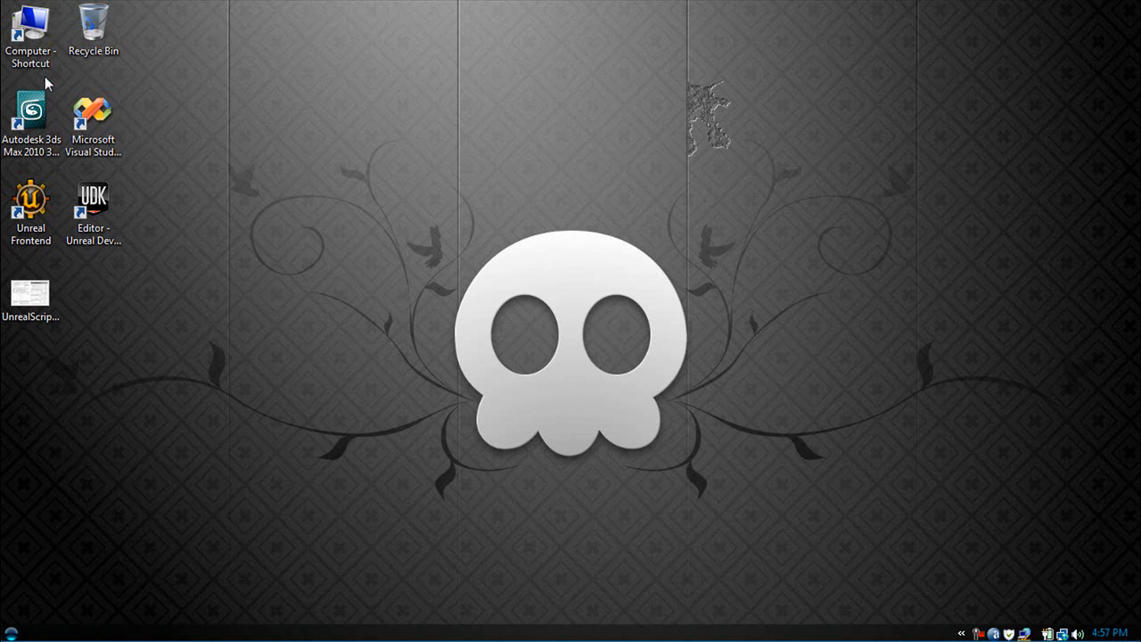
# Step: Launch Microsoft Visual Studio from the desktop shortcut
pyautogui.doubleClick(92, 114)
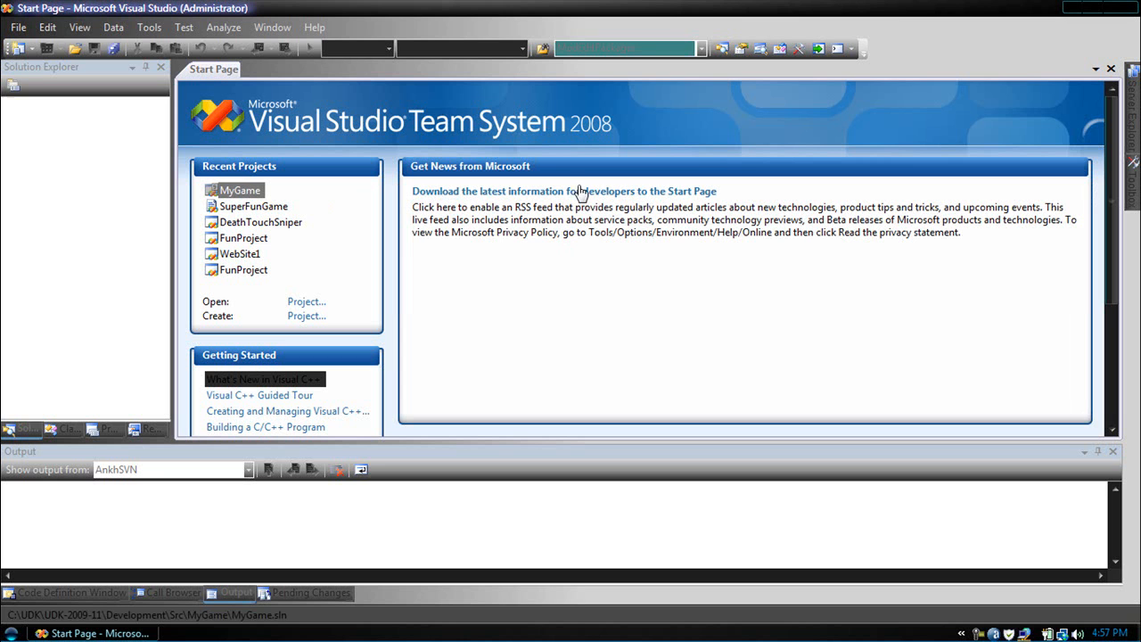
# Step: Open the recent MyGame project and try a throwaway if(condition) line in MyGameInfo.uc
pyautogui.click(564, 191)
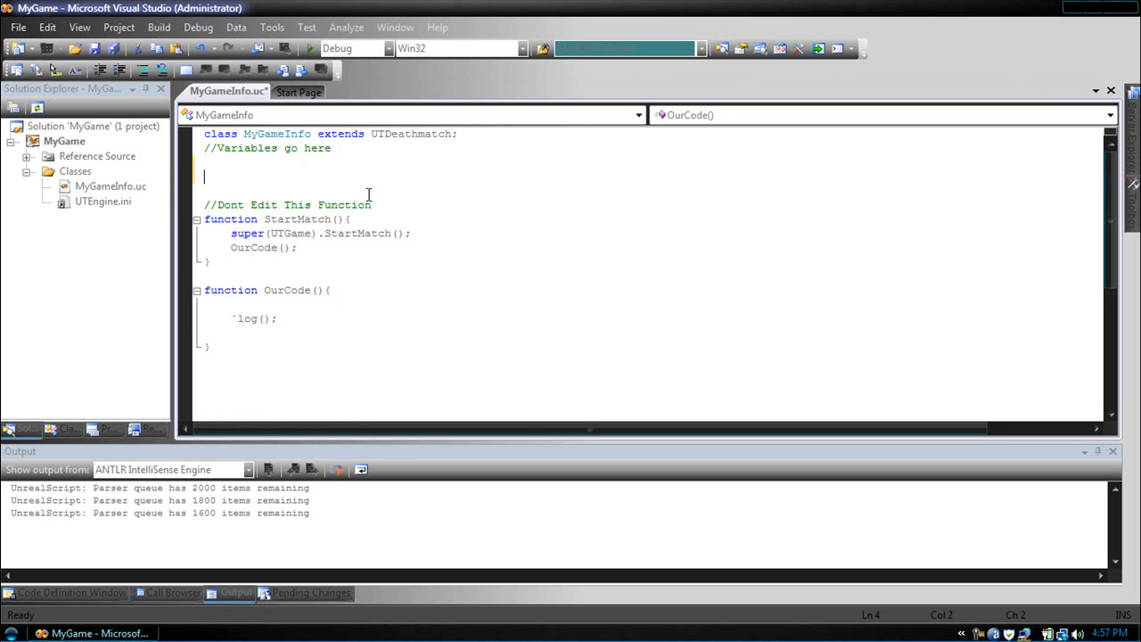
pyautogui.write('if(condition)')
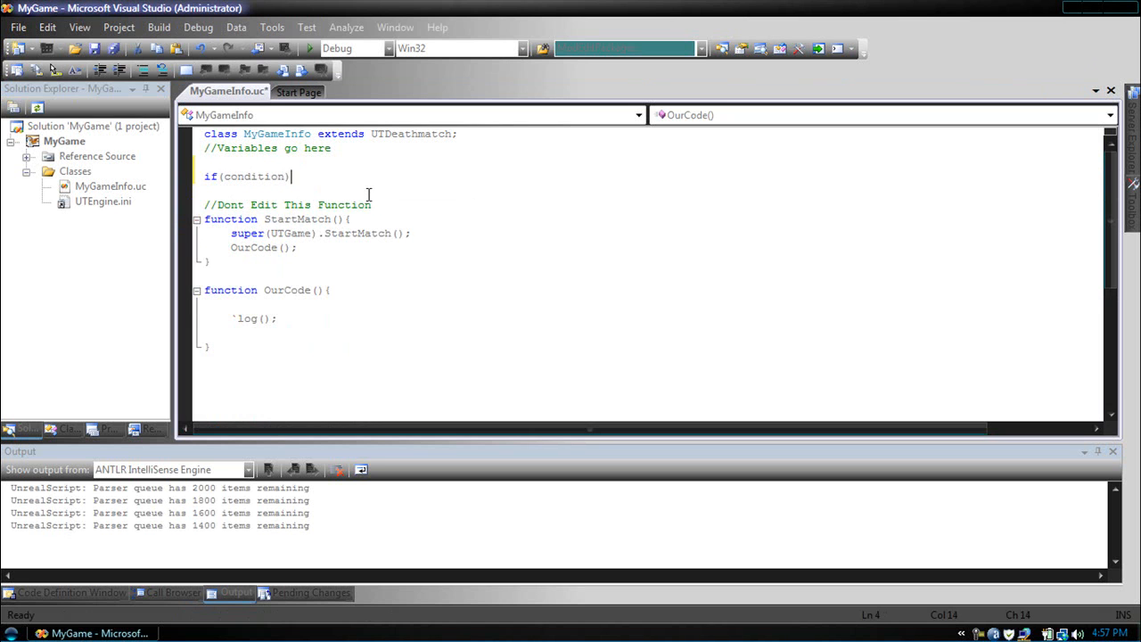
pyautogui.write('{')
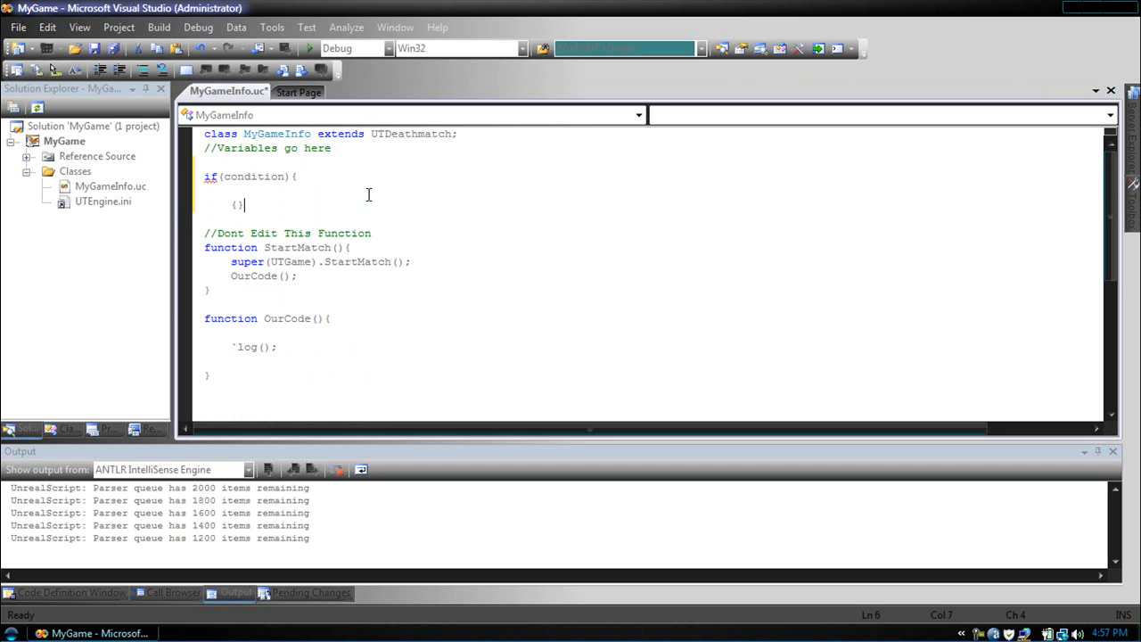
pyautogui.write('d')
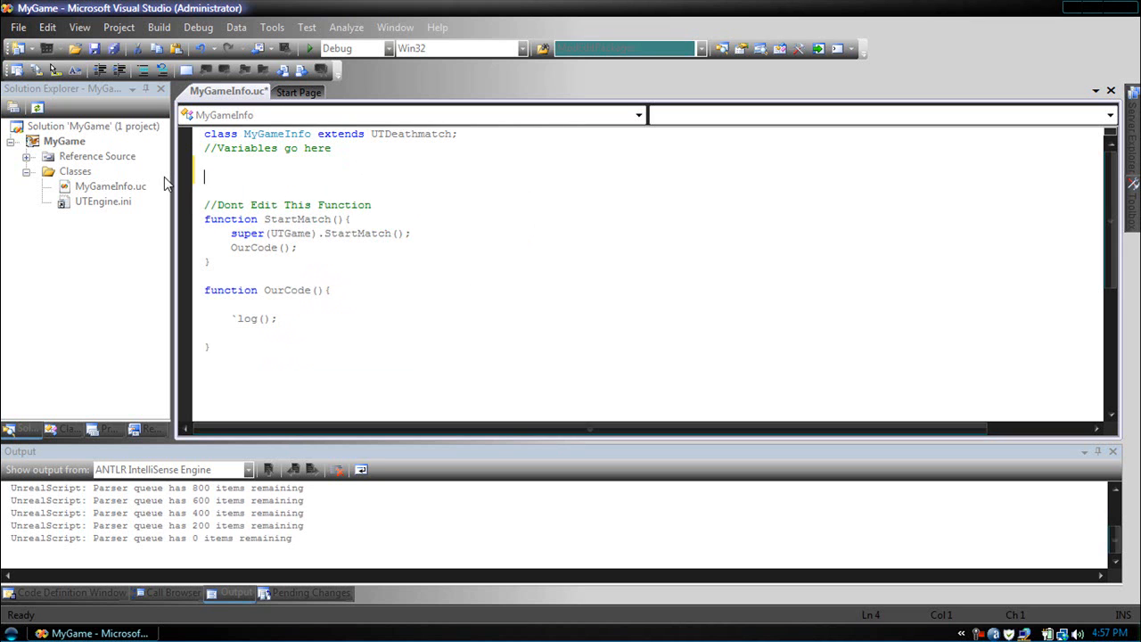
# Step: Start a /* Conditional statments comment block below the variables section
pyautogui.write('/*')
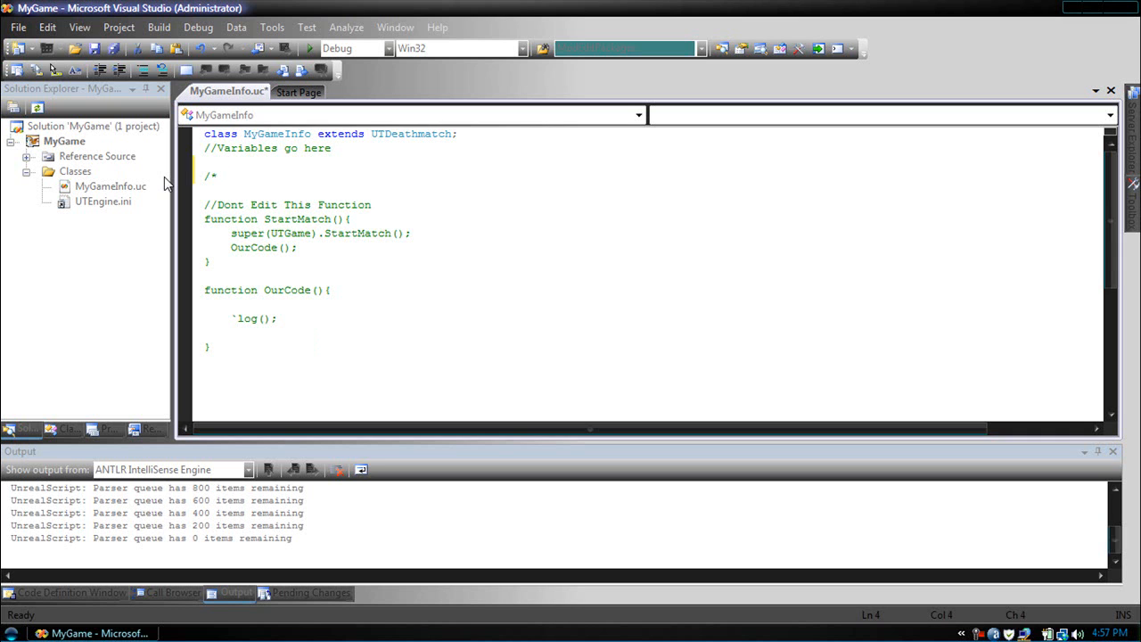
pyautogui.write('COnd')
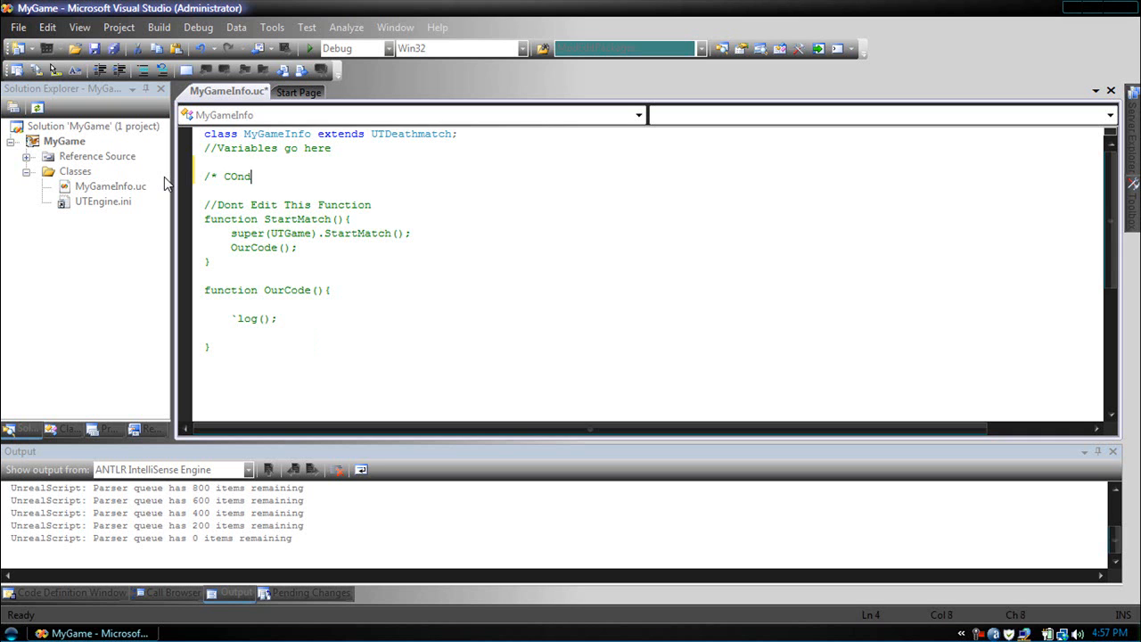
pyautogui.write('ond')
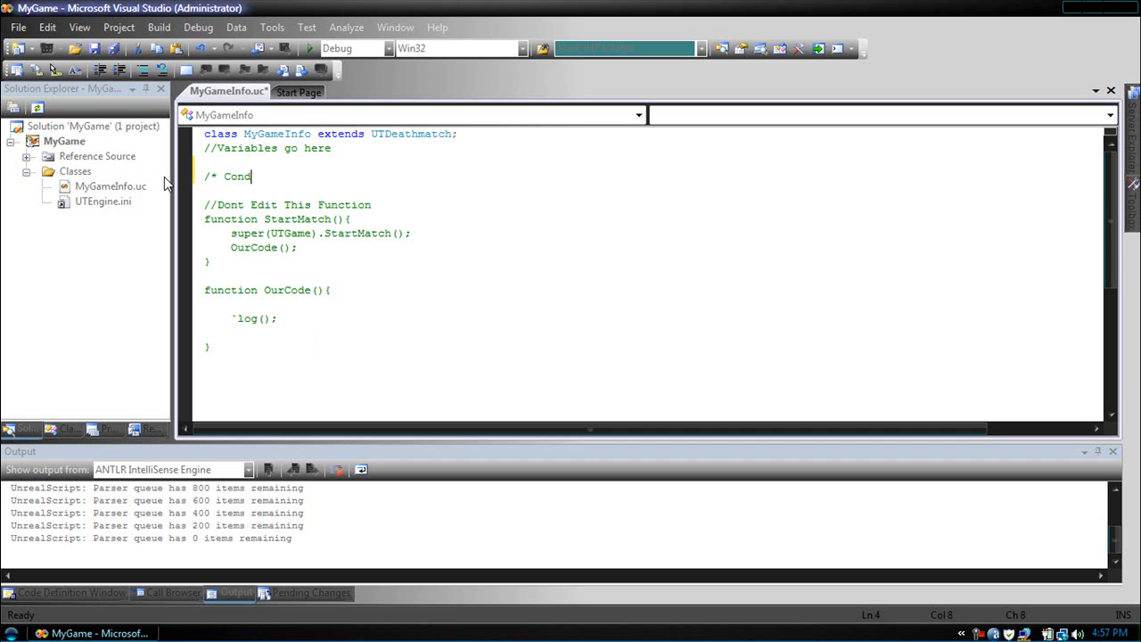
pyautogui.write('itional statments')
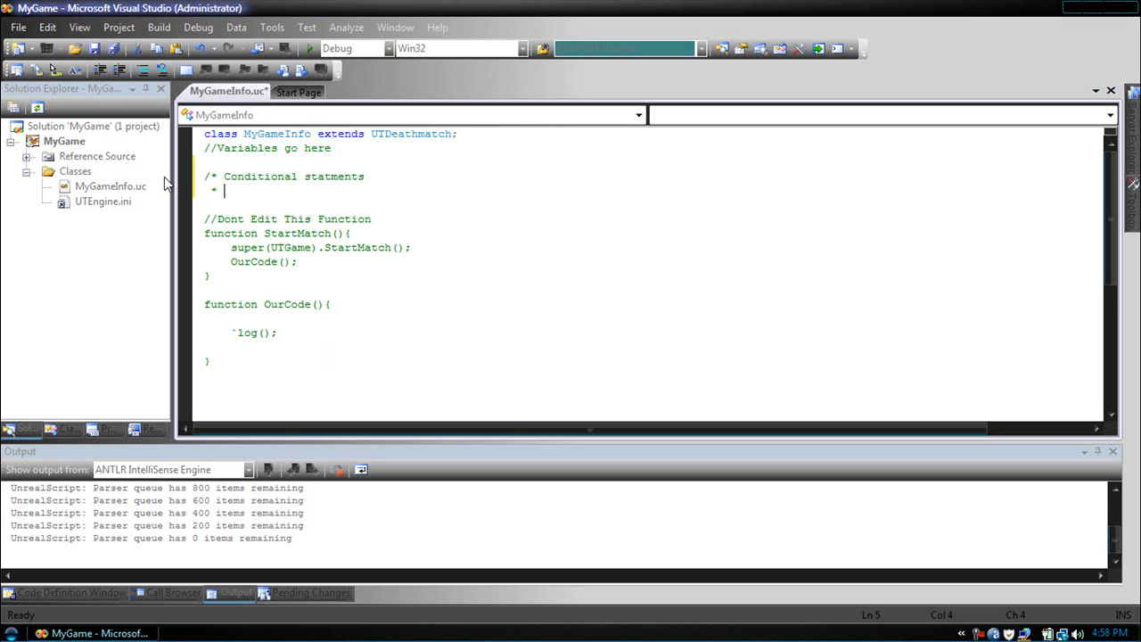
# Step: Add comment lines '< :less than', '> :Greater than' and a partial '<=:' entry
pyautogui.write('< 1')
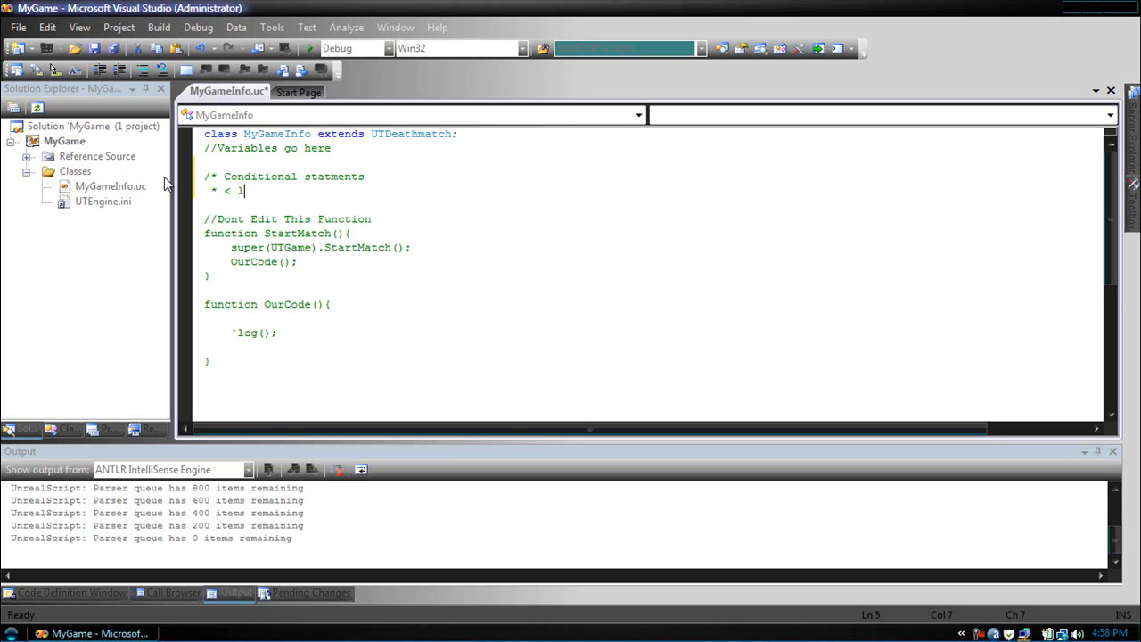
pyautogui.write(':less than')
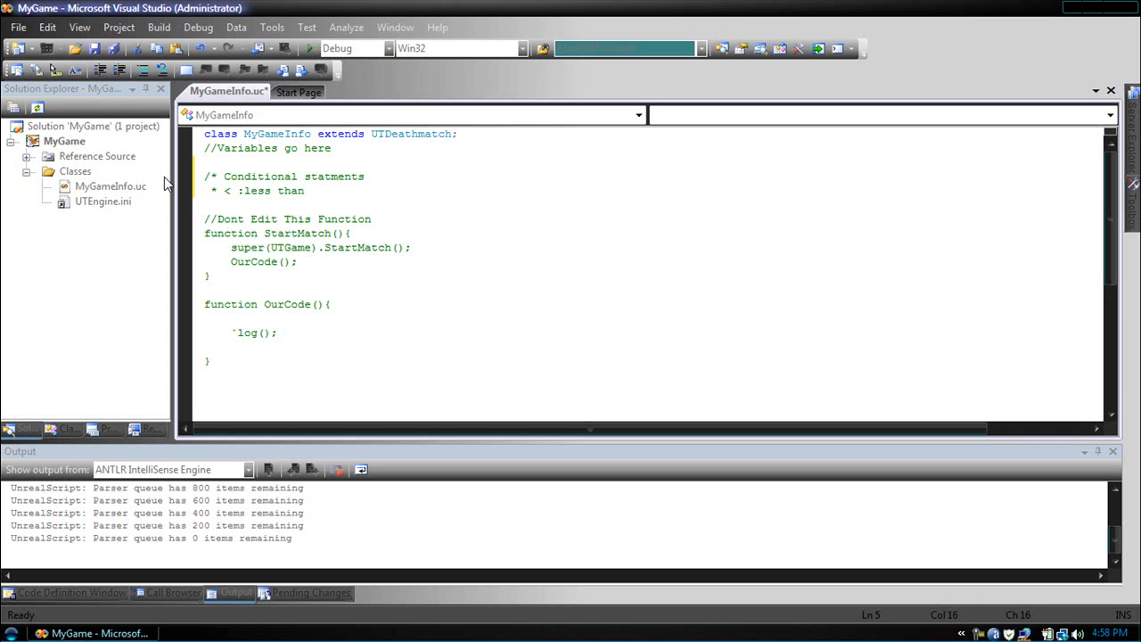
pyautogui.write('* >')
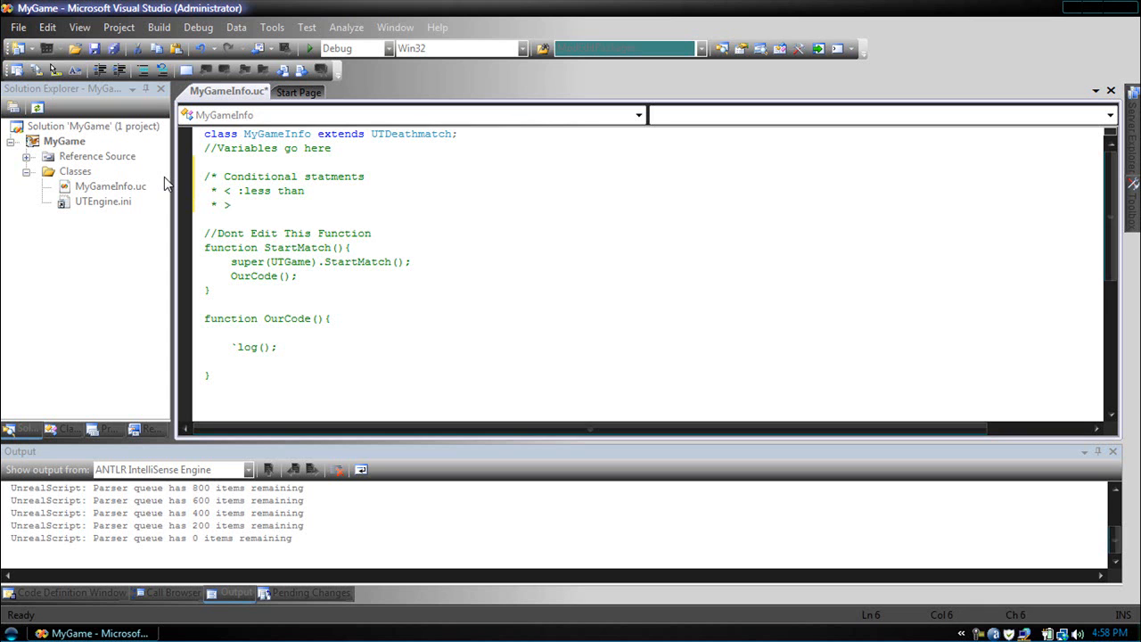
pyautogui.write(':Greater than')
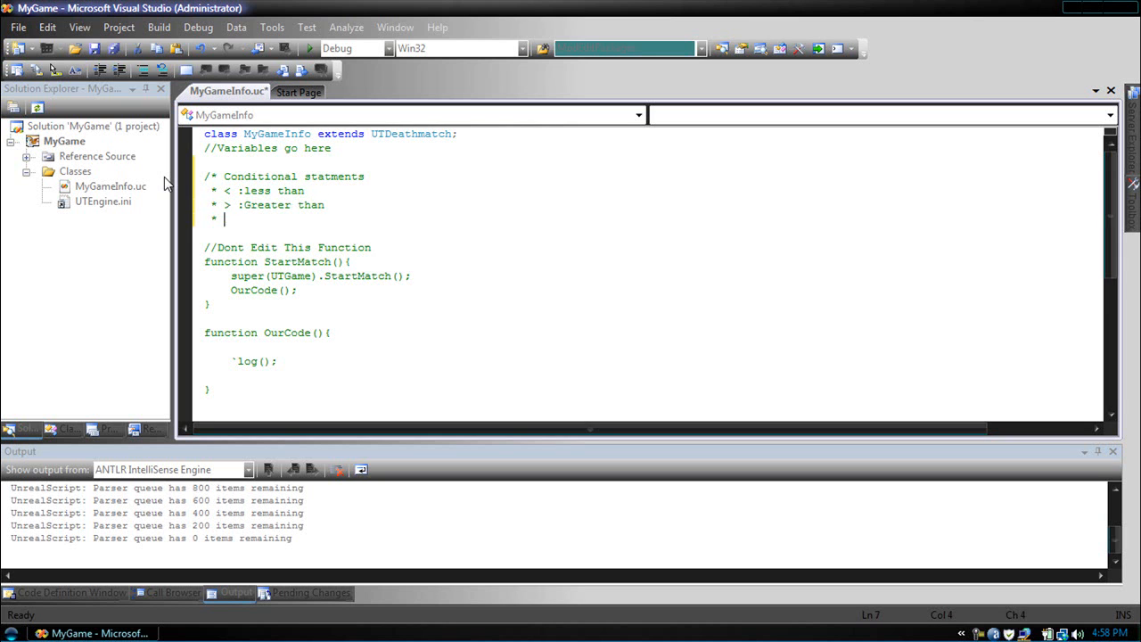
pyautogui.write('<=')
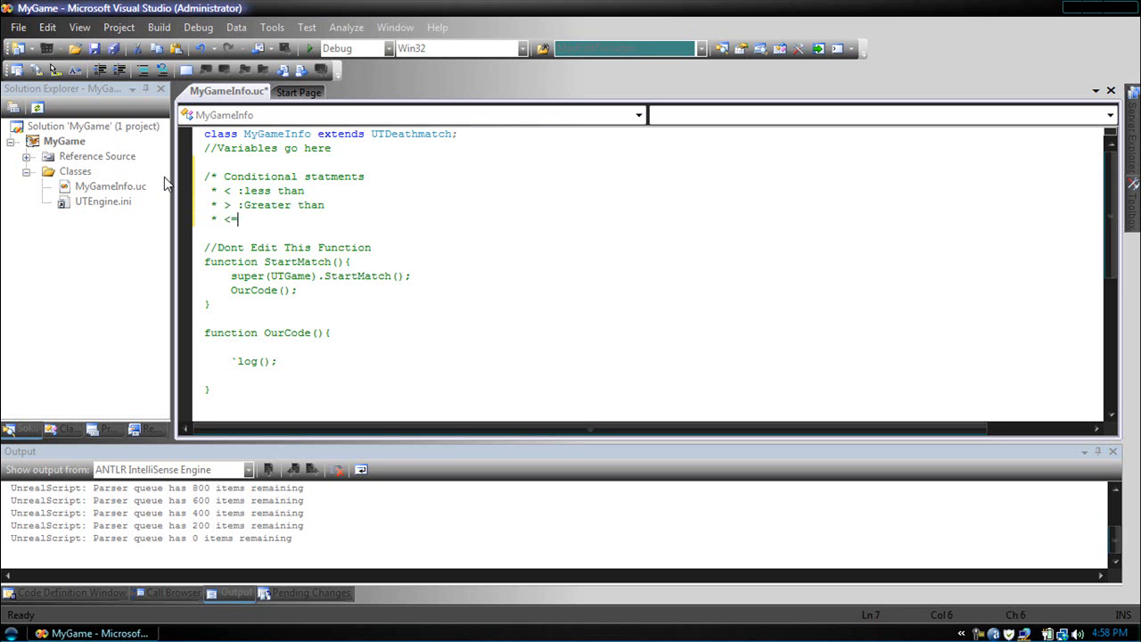
pyautogui.write(':')
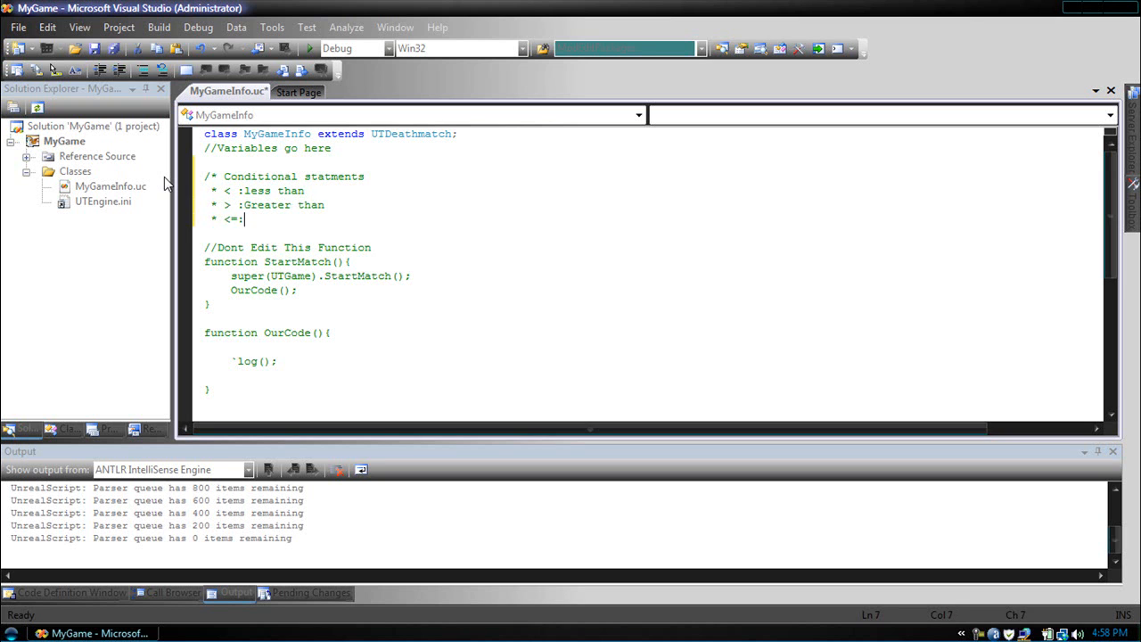
# Step: Describe <= as less than or equal to and >= as greater than or equal to
pyautogui.write('less than or equal to')
pyautogui.write('* >')
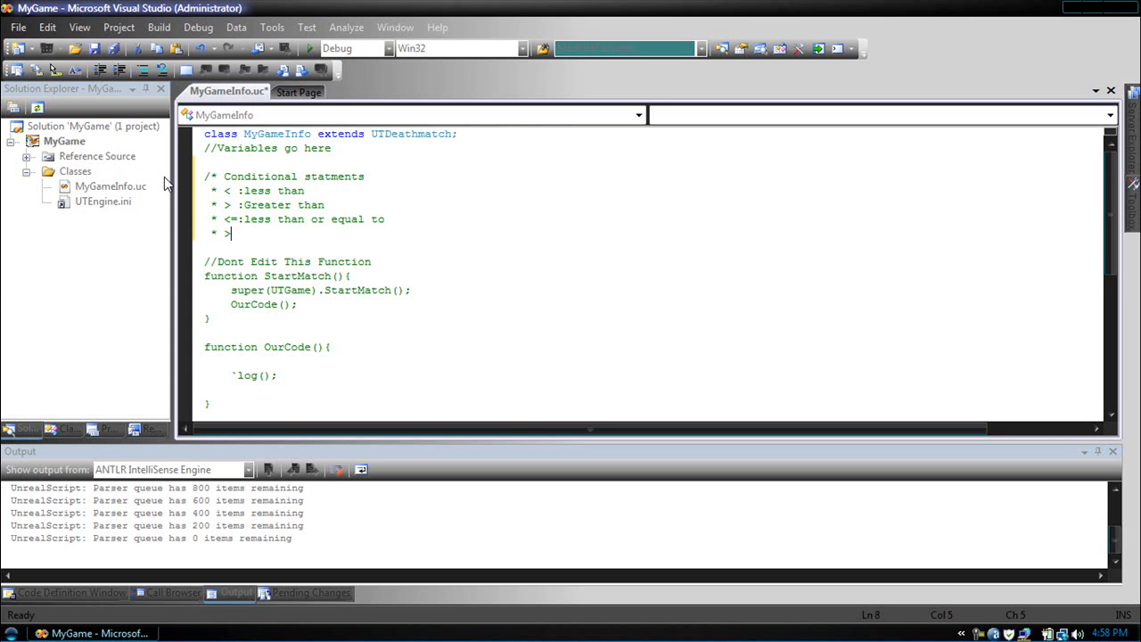
pyautogui.write('=:g')
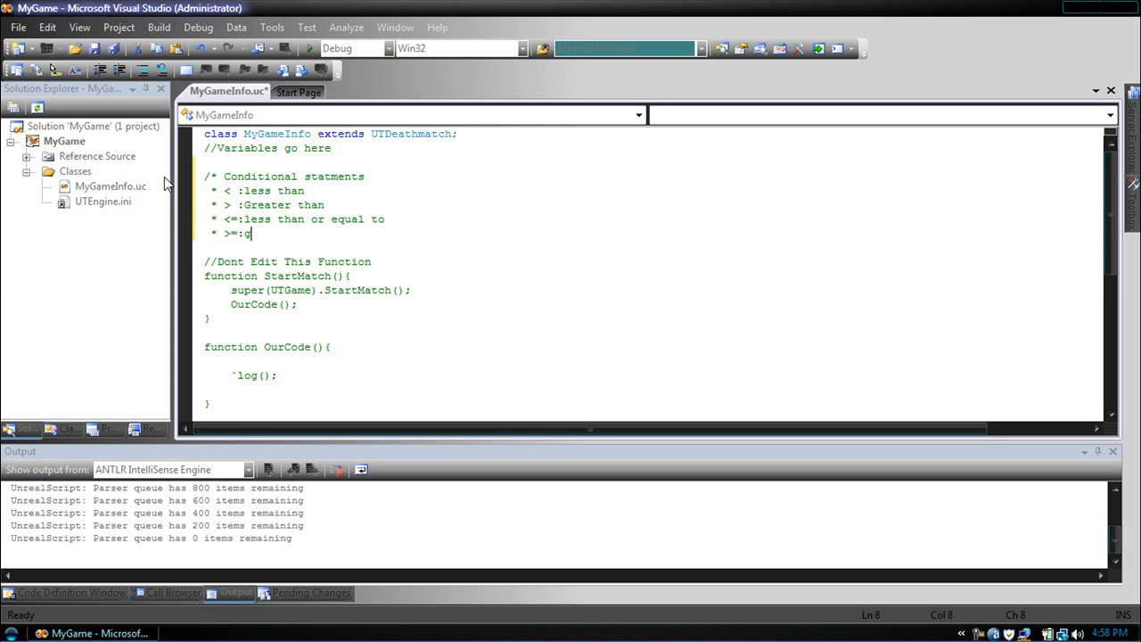
pyautogui.write('reater than or equal to')
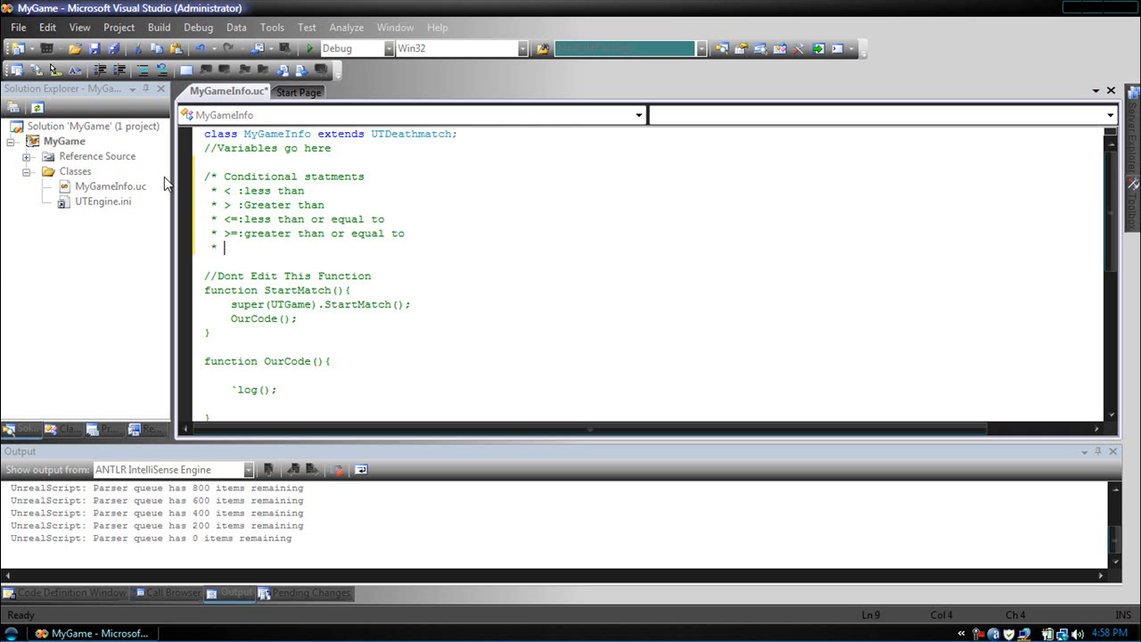
# Step: Describe || as 'if this is true or this' and && as 'if this condition and this condition is true'
pyautogui.write('||:')
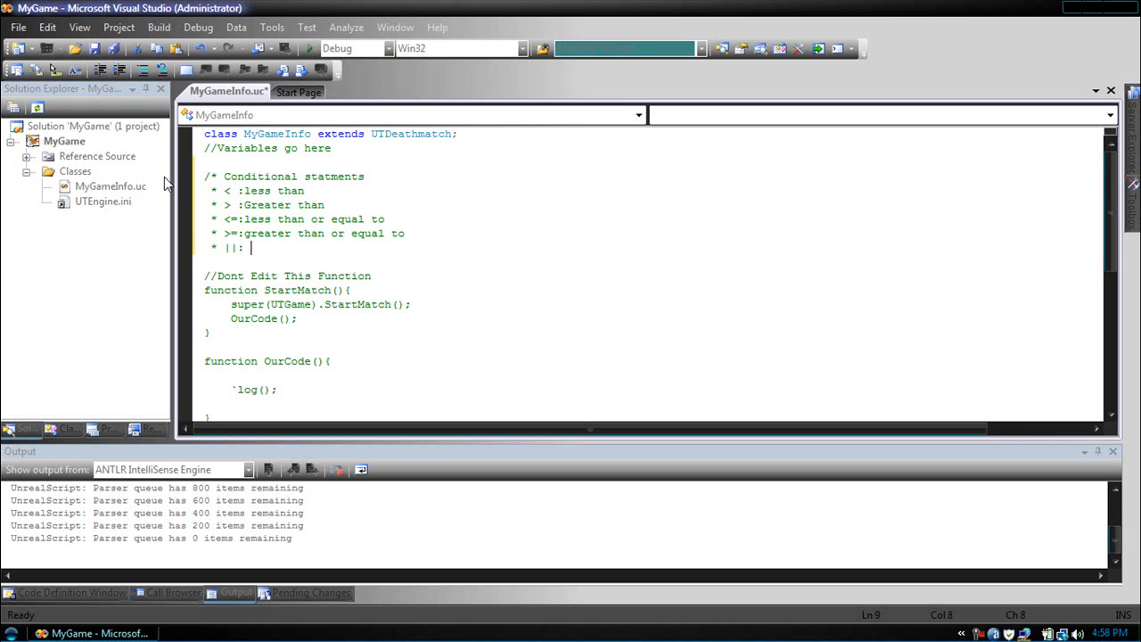
pyautogui.write('if this variable is t')
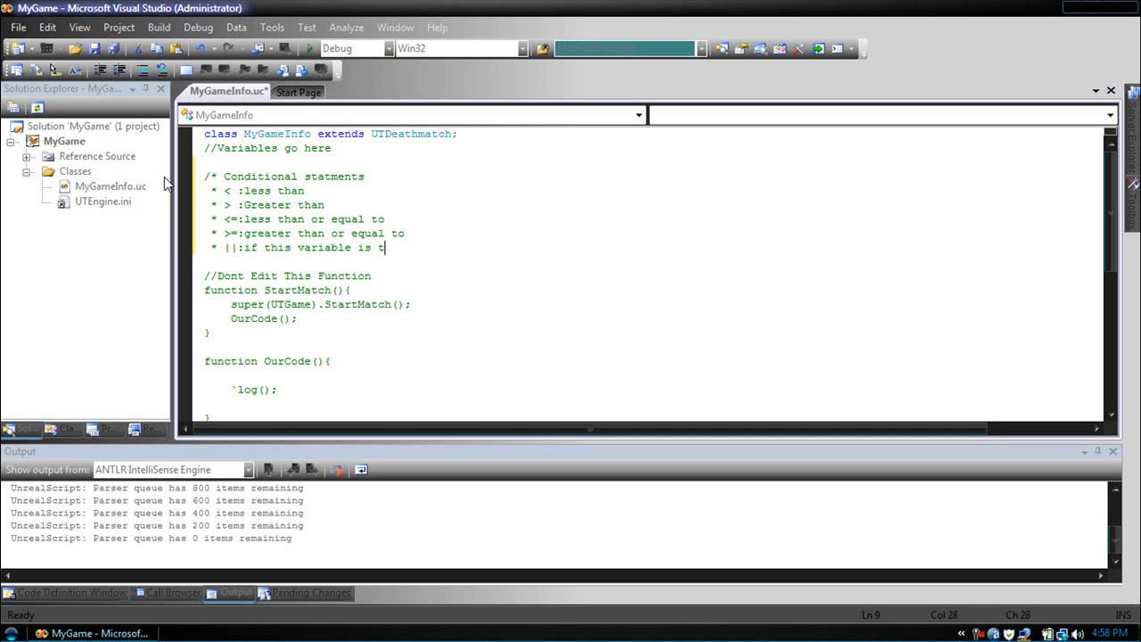
pyautogui.write('rue or this')
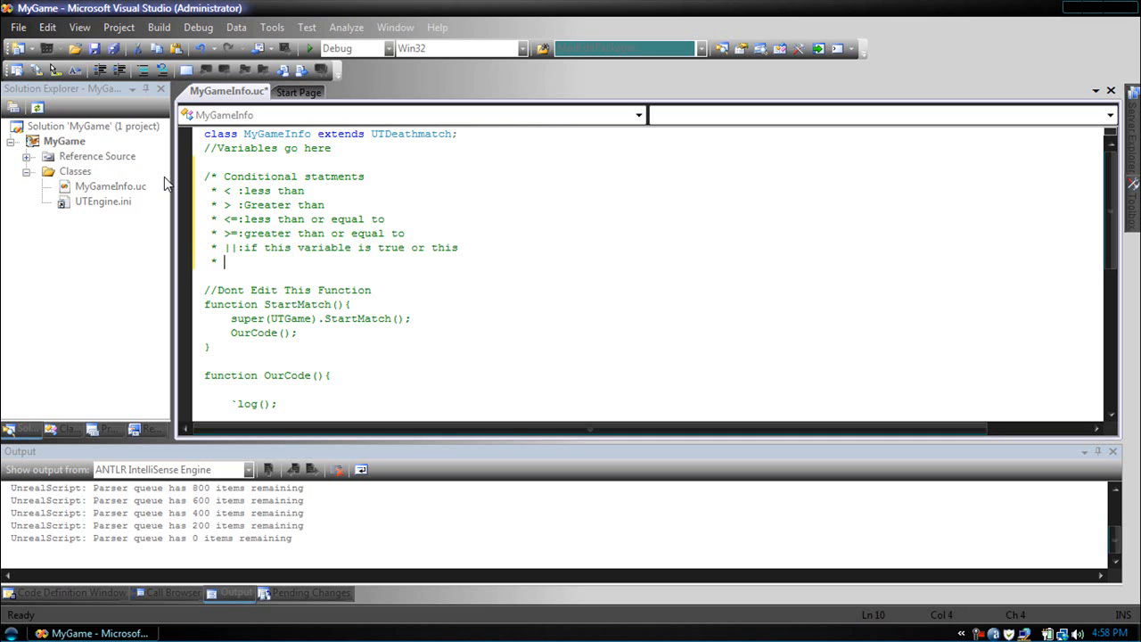
pyautogui.write('&&:')
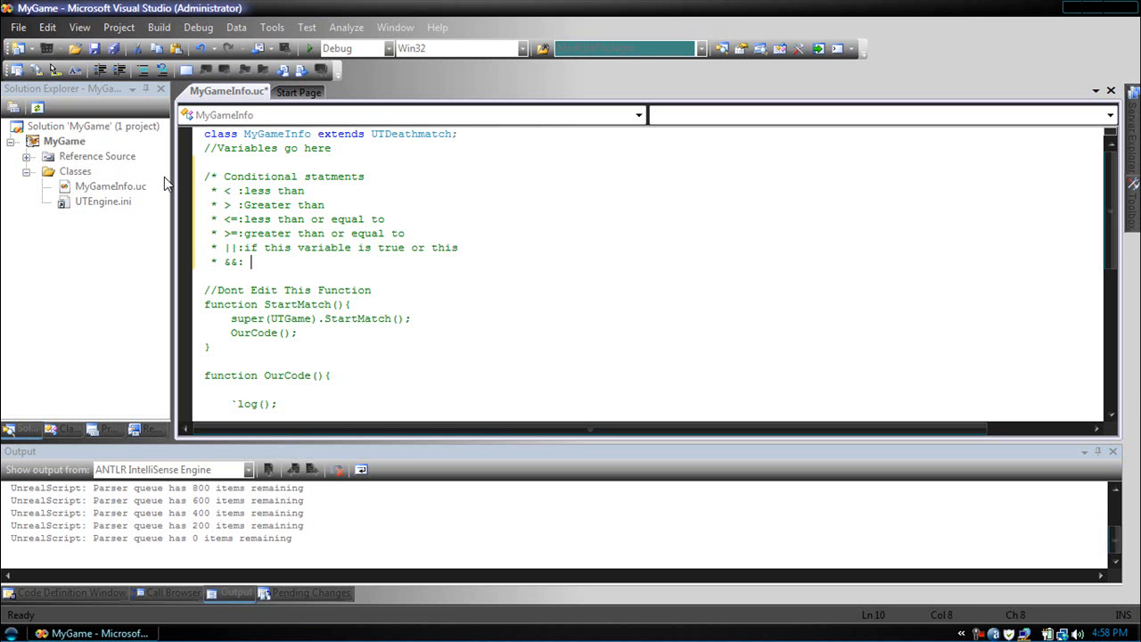
pyautogui.write('if this')
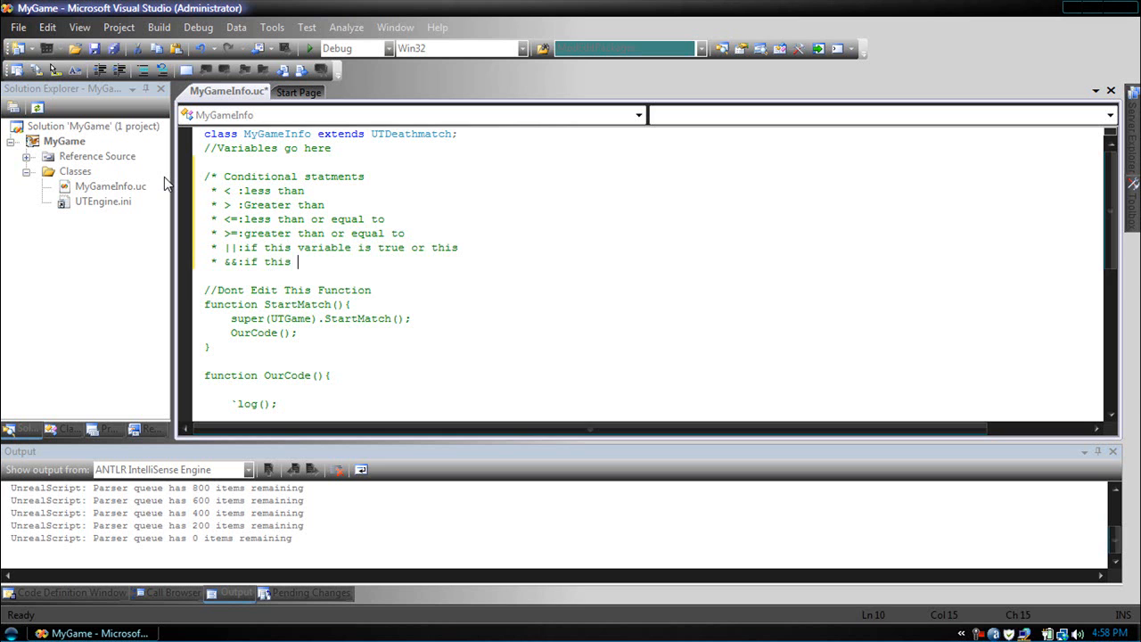
pyautogui.write('condition')
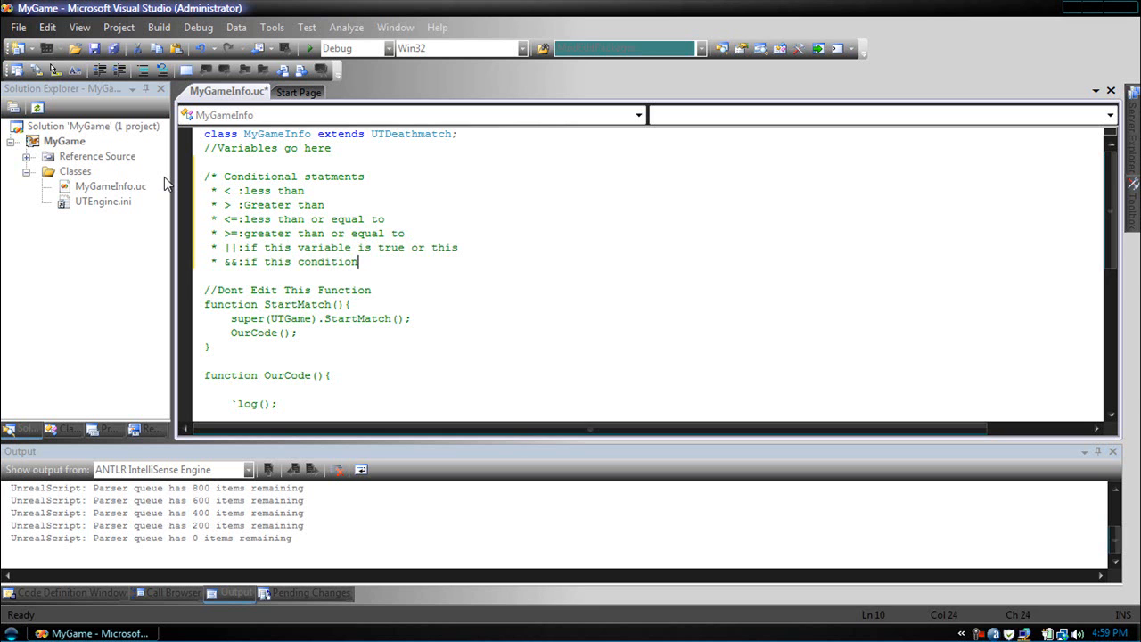
pyautogui.write('and this condition is true')
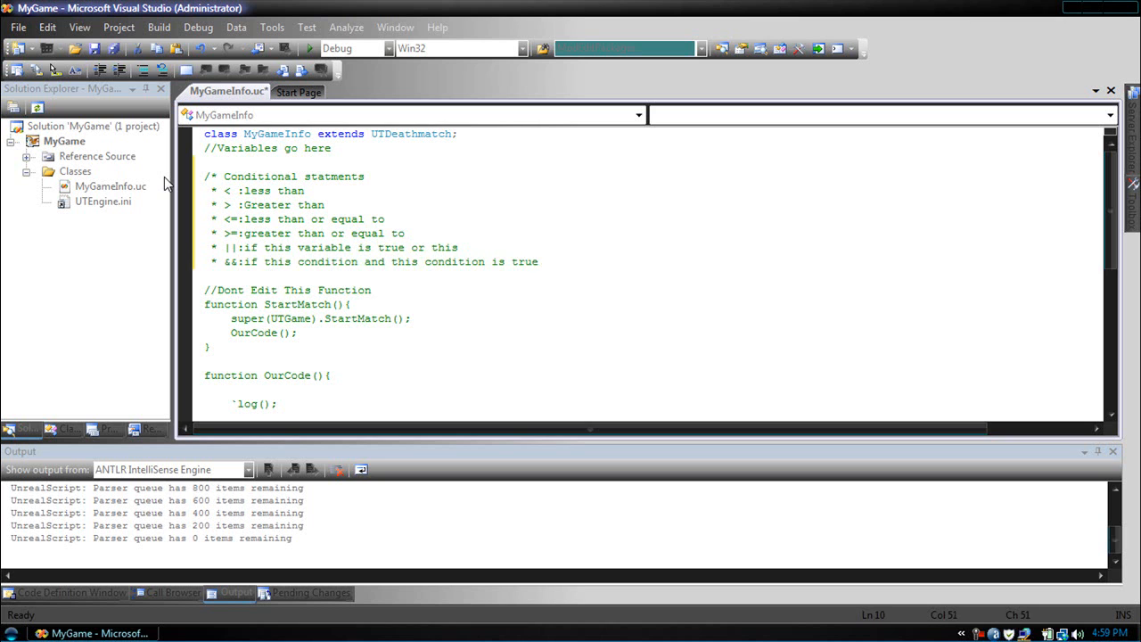
# Step: End the && line with a period and close the comment block with */
pyautogui.write('.')
pyautogui.click(332, 248)
pyautogui.write('condition')
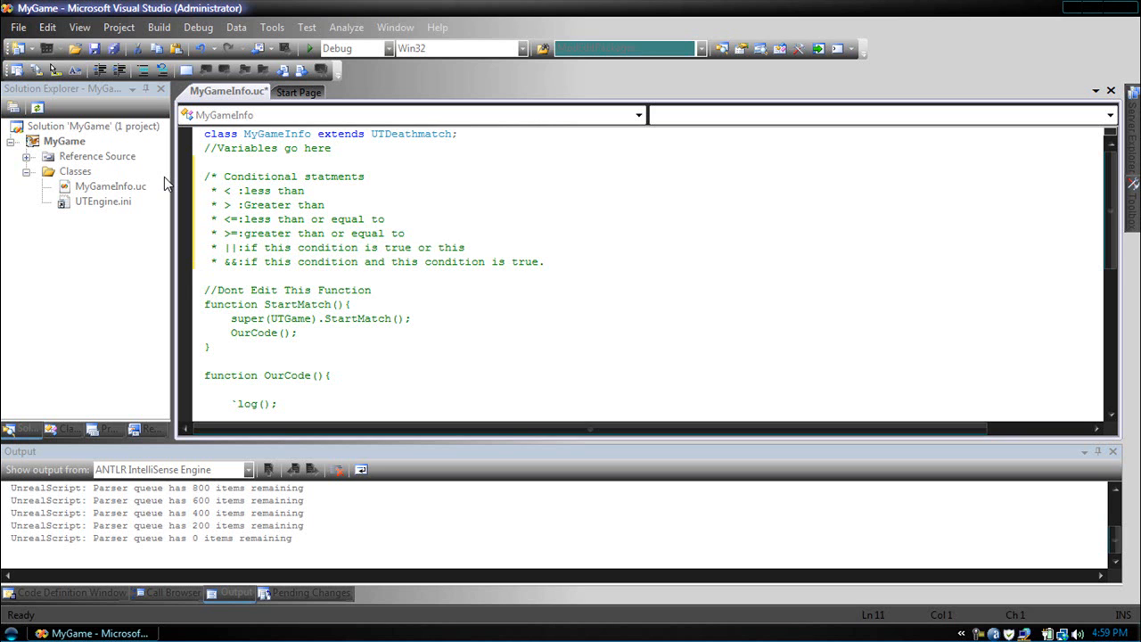
pyautogui.write('*/')
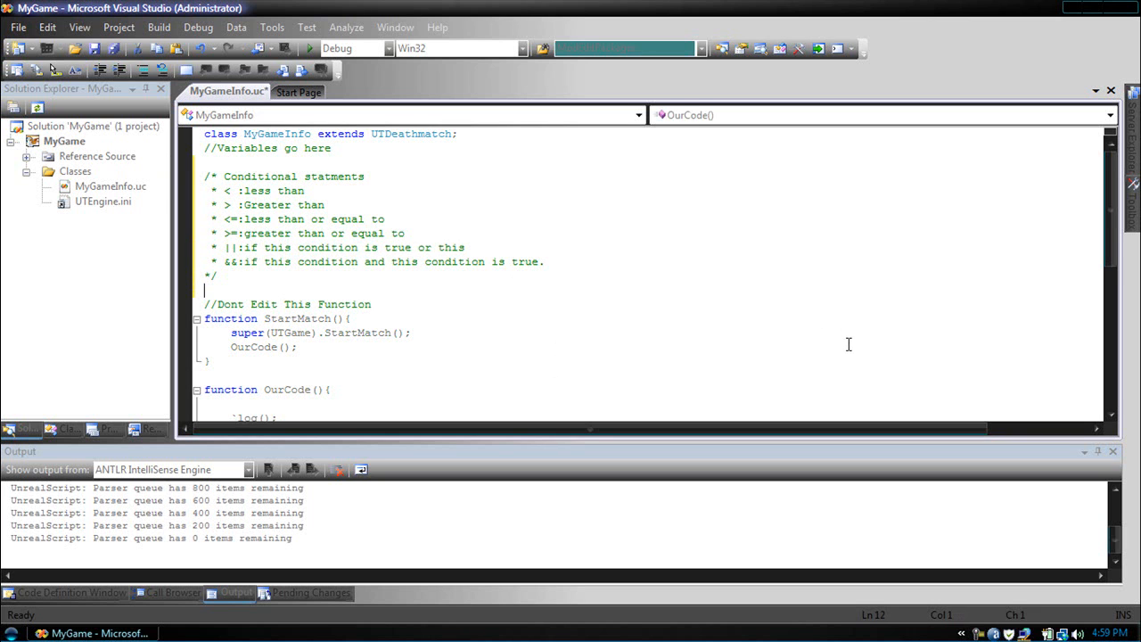
# Step: Declare int variables testint and testint2 in the variables section
pyautogui.scroll(-3)
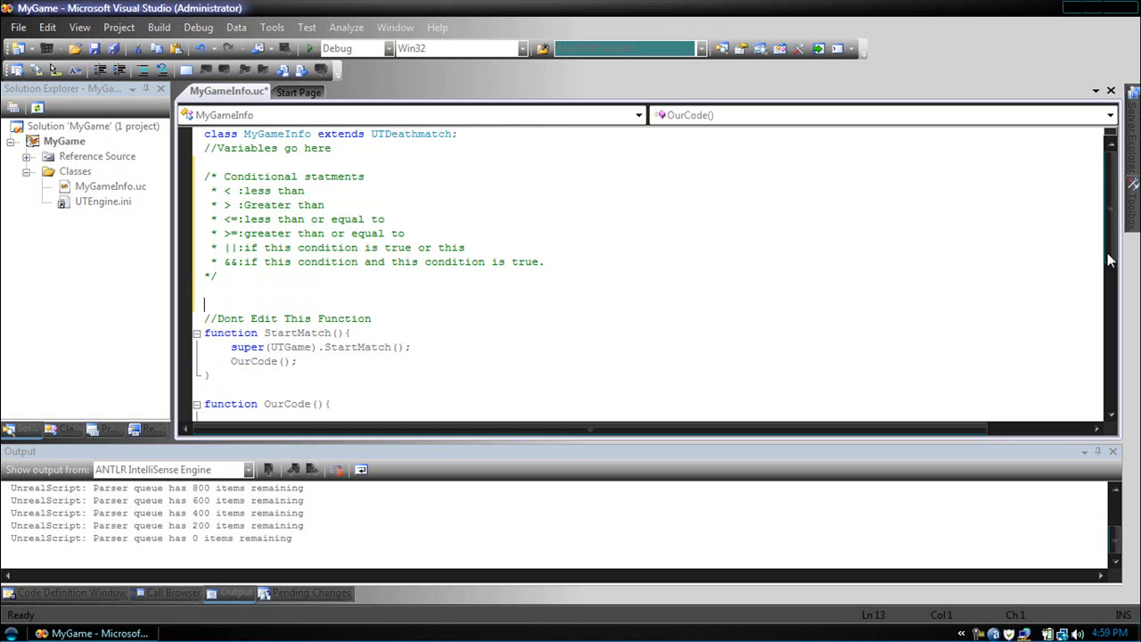
pyautogui.write('var int')
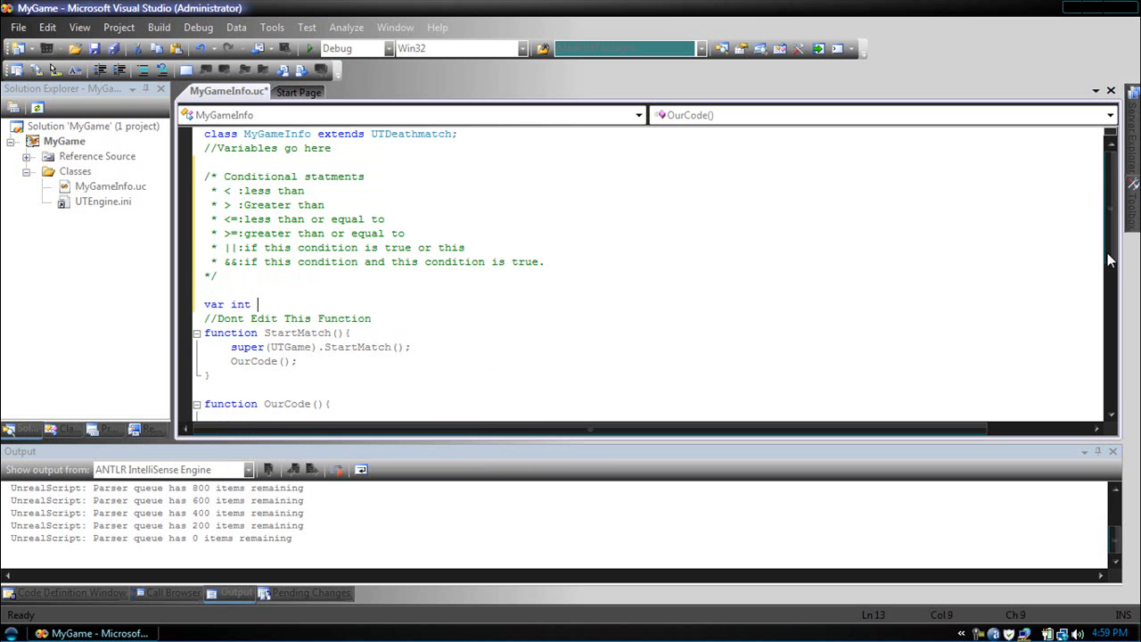
pyautogui.write('testint;')
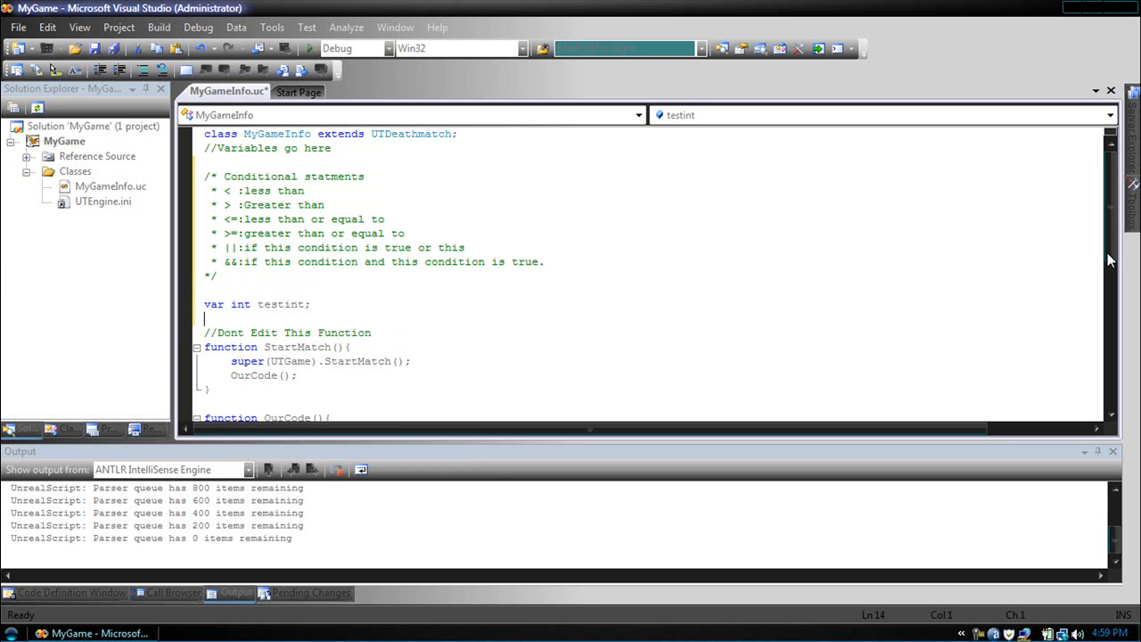
pyautogui.write('var int')
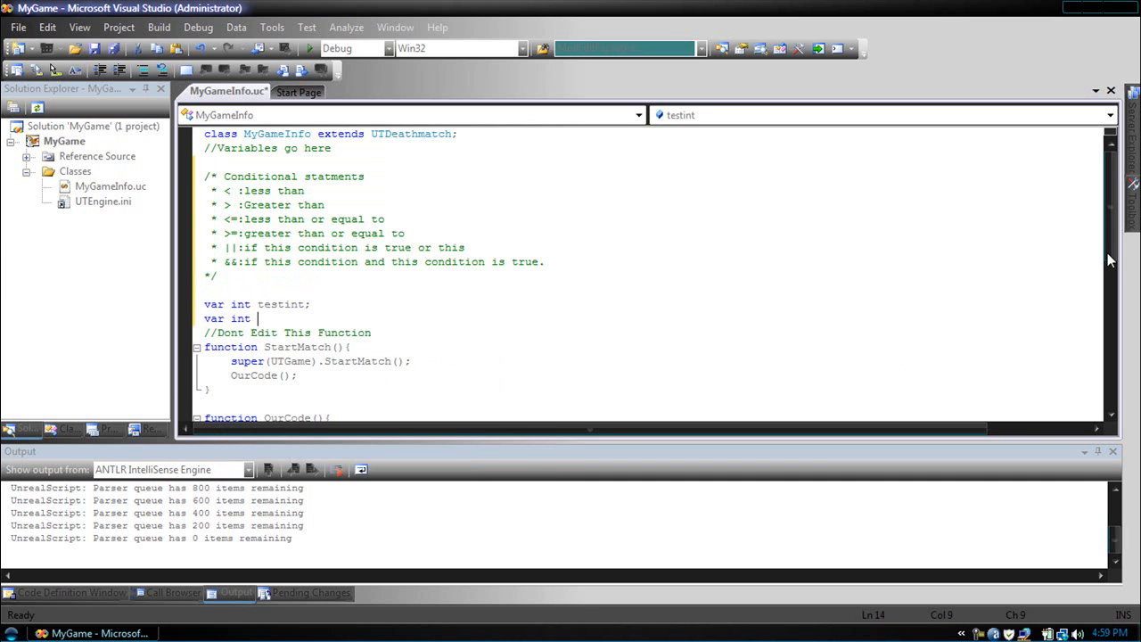
pyautogui.write('testint2;')
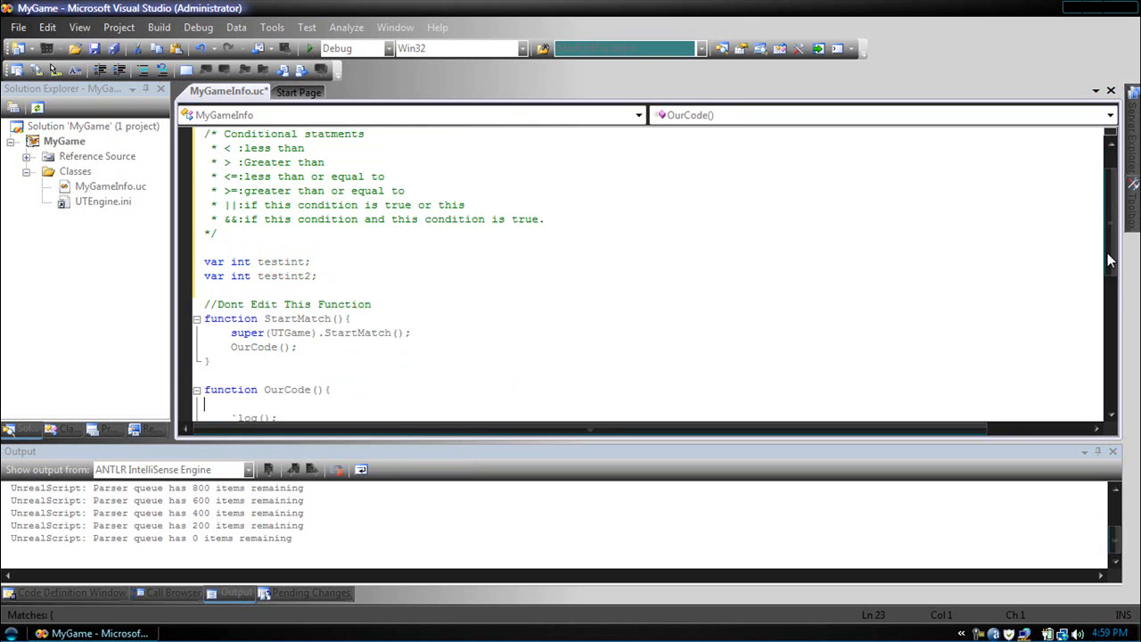
# Step: In OurCode set testint = 10 and testint2 = 10, then begin an if( line
pyautogui.scroll(-3)
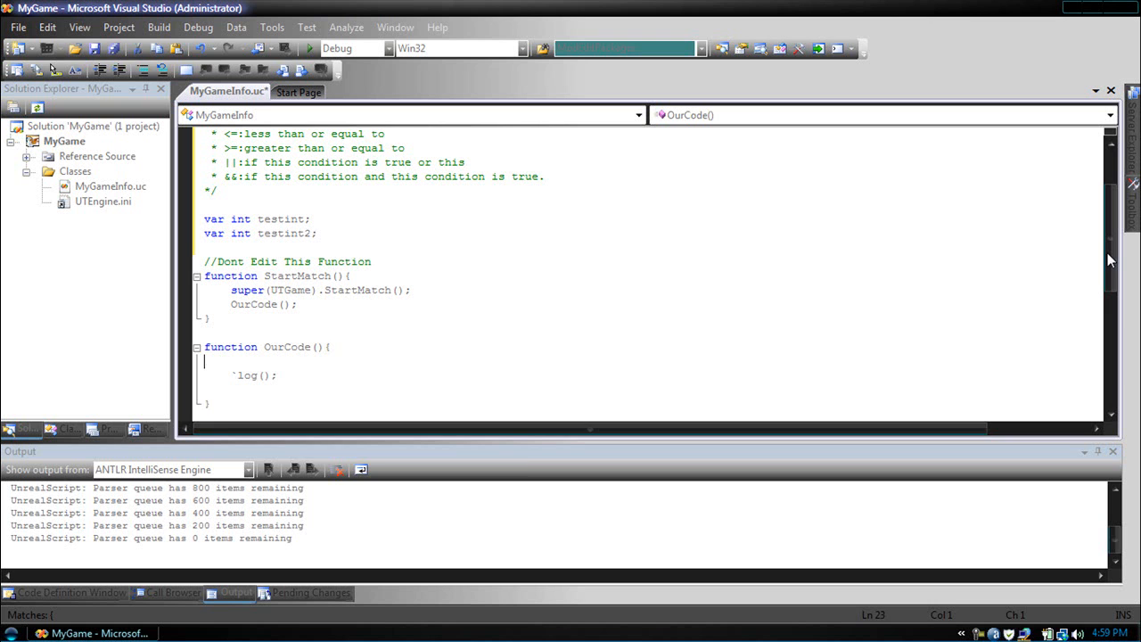
pyautogui.write('testint')
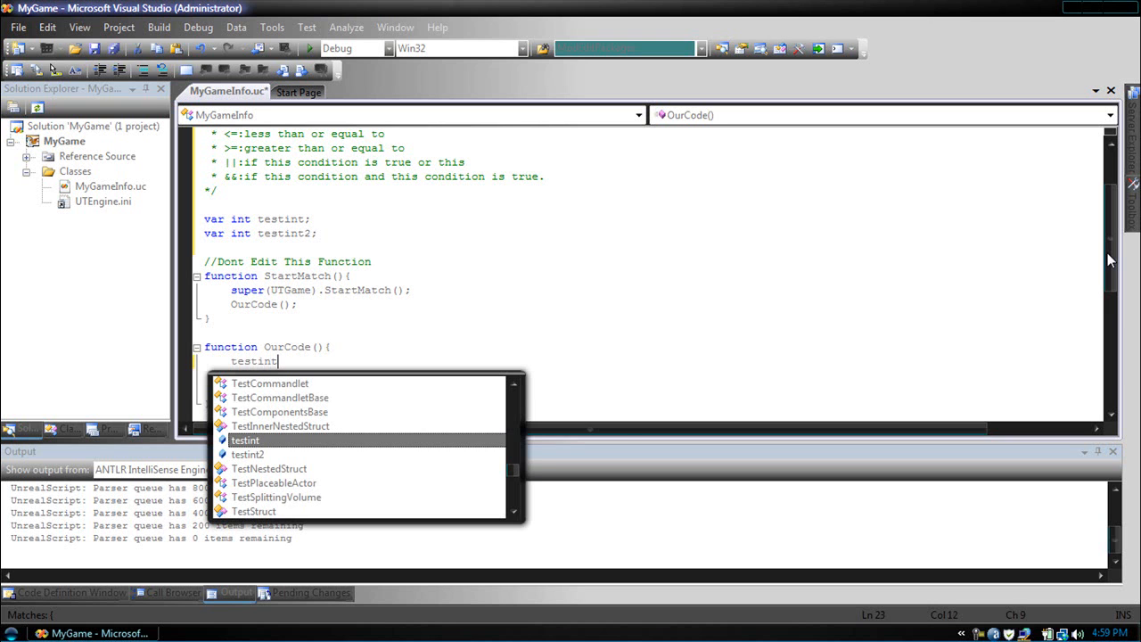
pyautogui.write('= 10;')
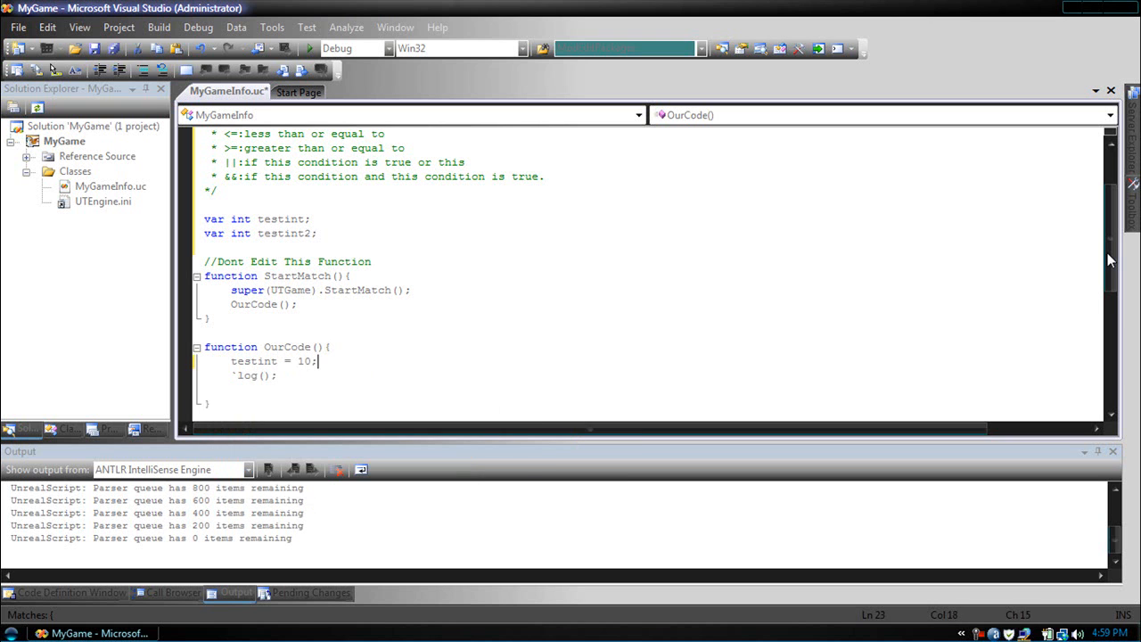
pyautogui.write('testint2 = 10;')
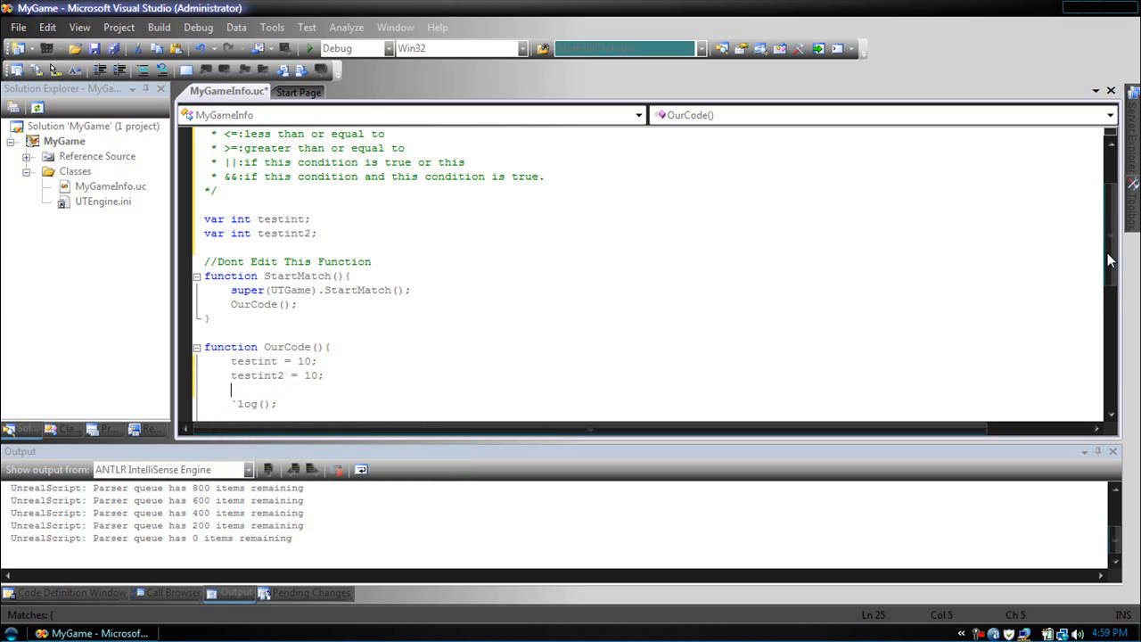
pyautogui.write('if(')
pyautogui.write('* ==')
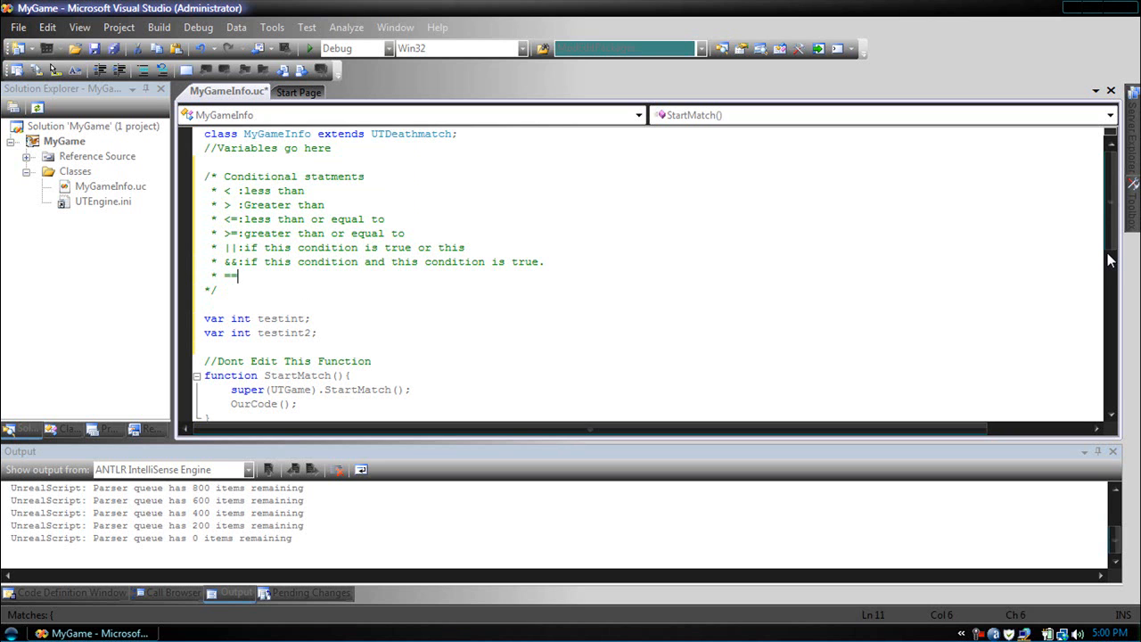
# Step: Add '==:if this is equal to this' to the comment and return to the if in OurCode
pyautogui.write(':if this is equal to this')
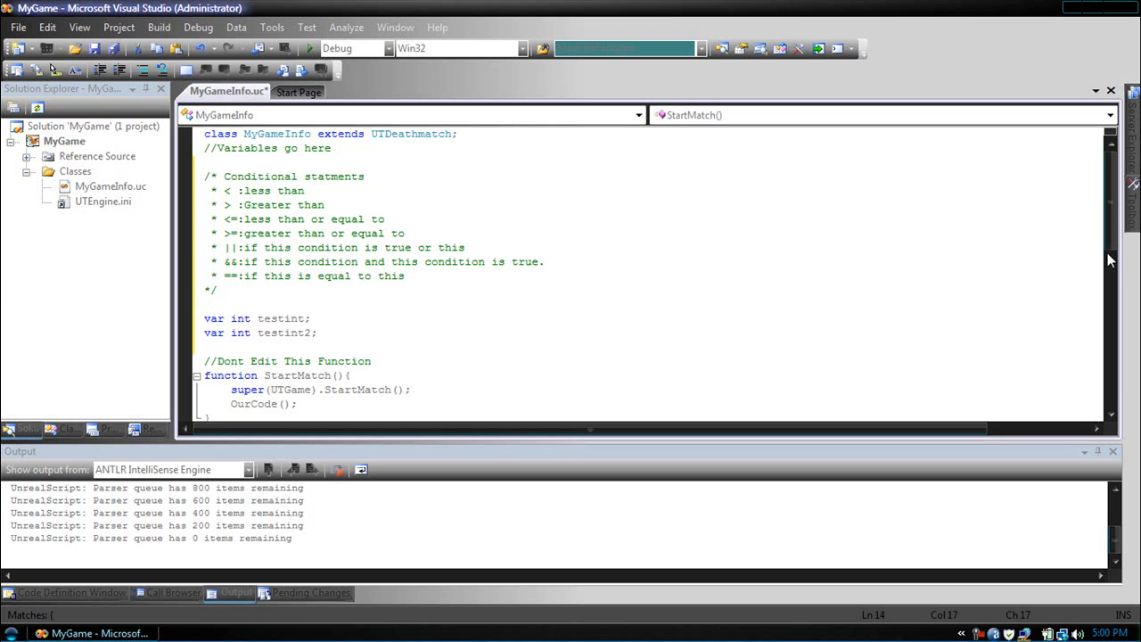
pyautogui.click(402, 390)
pyautogui.write('if(')
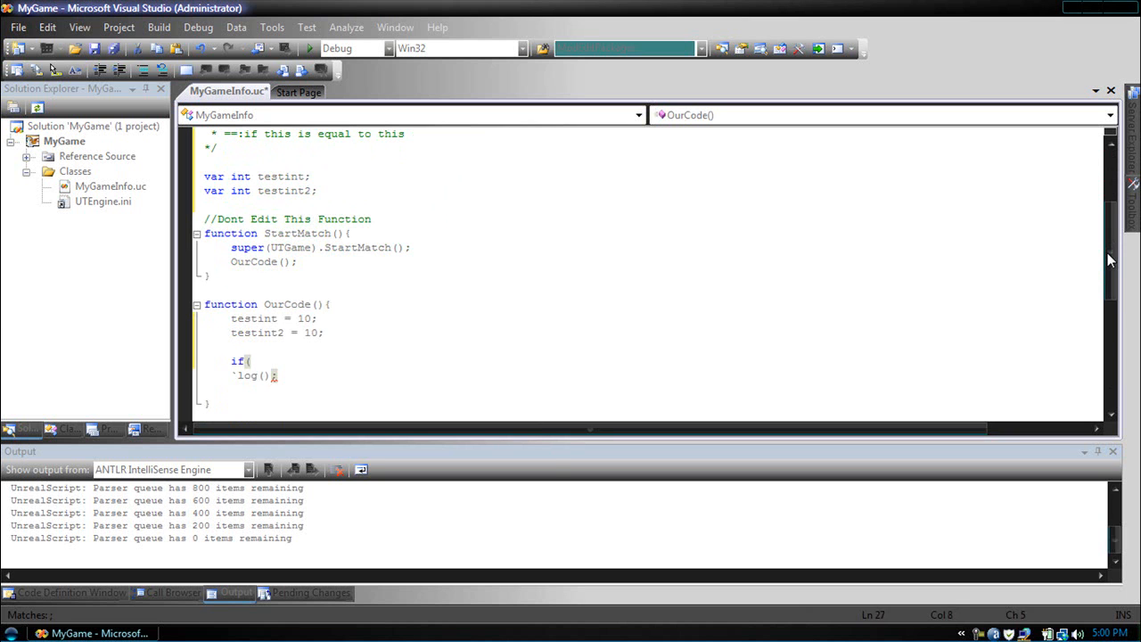
# Step: Write if(testint==testint2) with a braced body logging "There Equal"
pyautogui.write('testint==testint2)')
pyautogui.write('{')
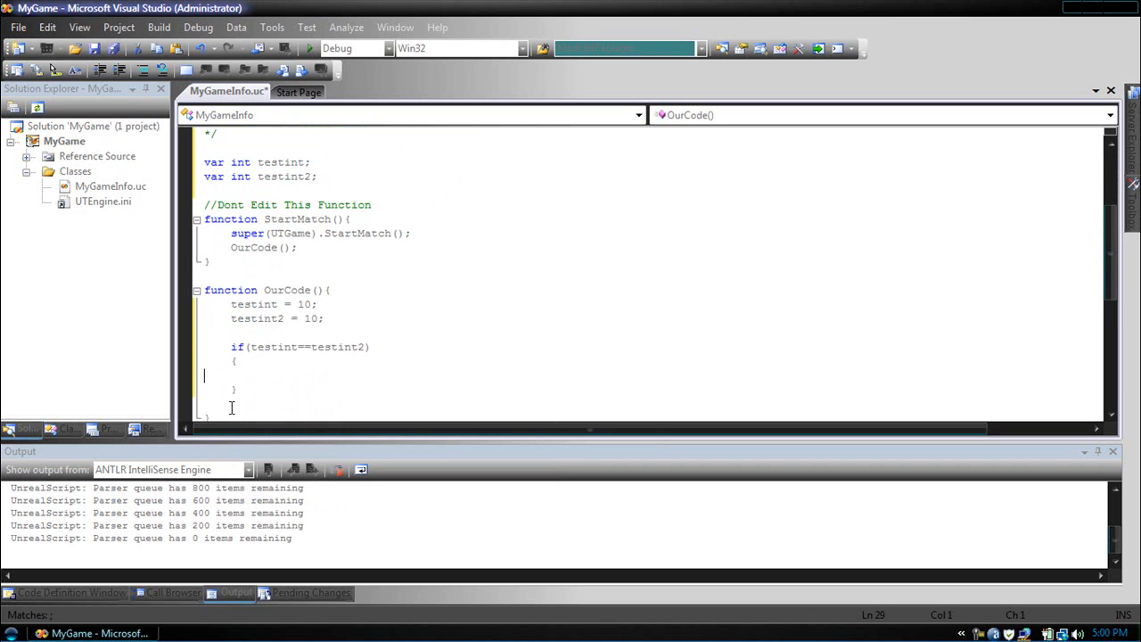
pyautogui.write('`log();')
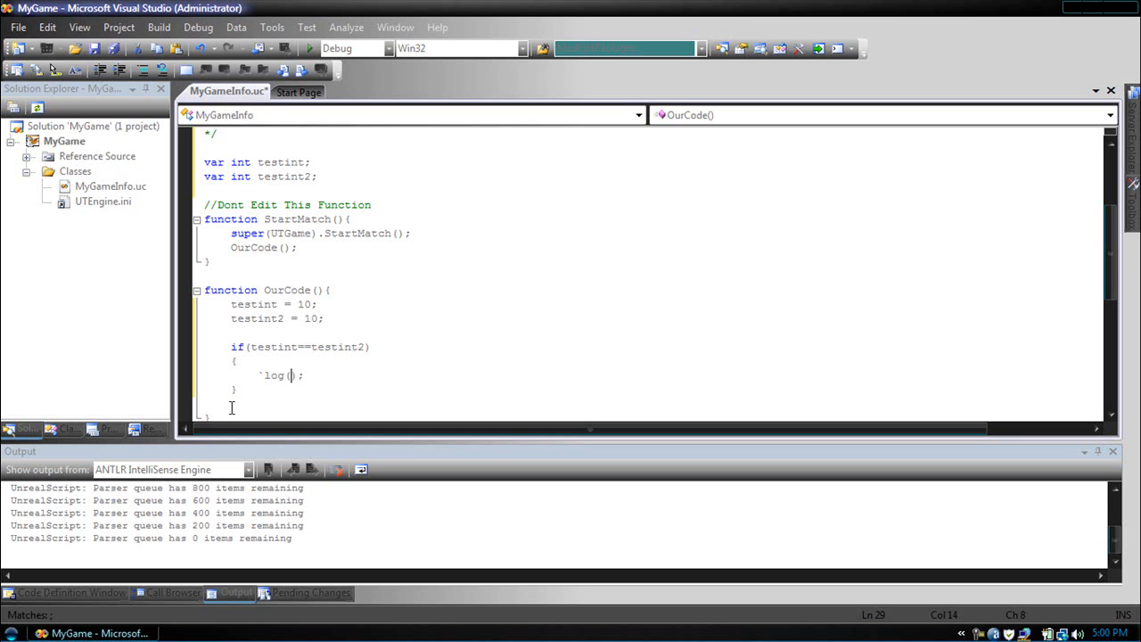
pyautogui.write('"There Equal"')
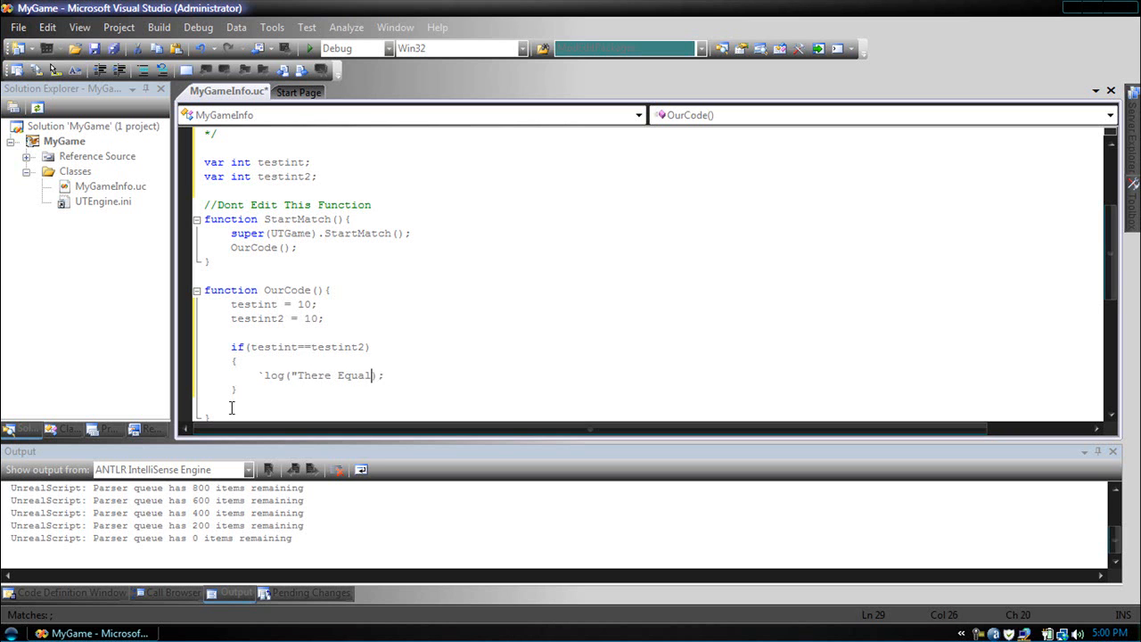
pyautogui.write('s')
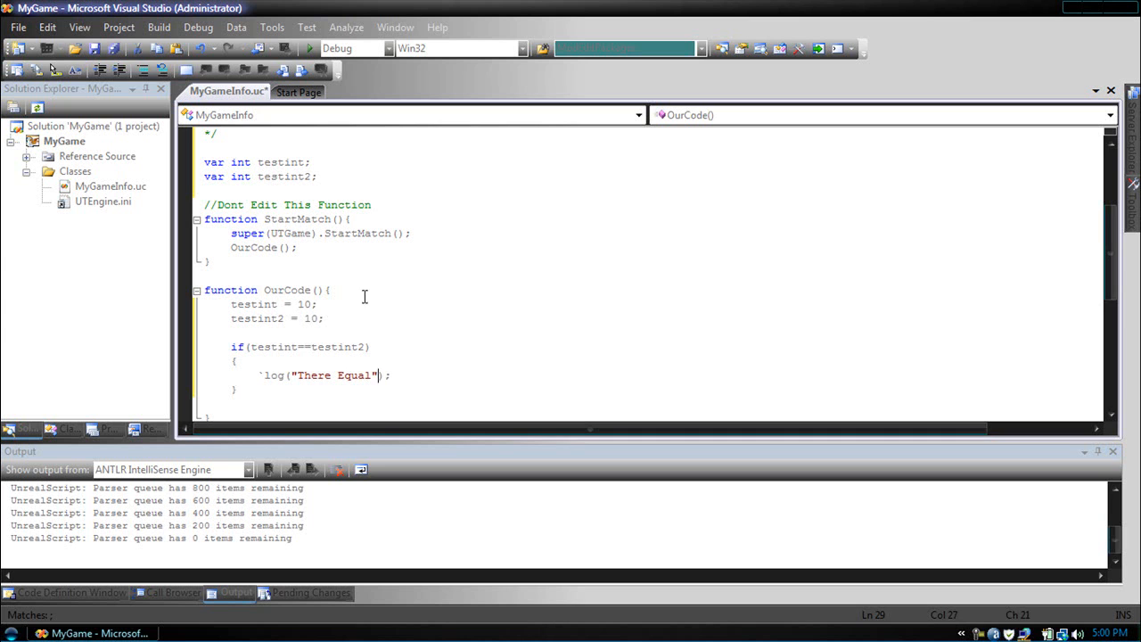
pyautogui.moveTo(347, 347)
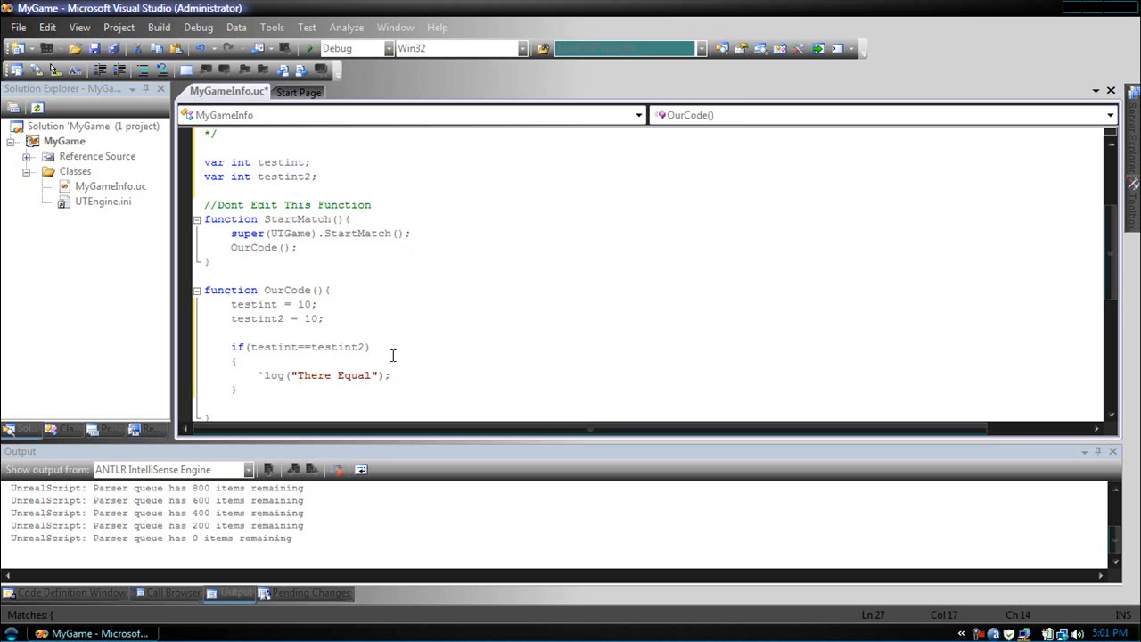
# Step: Change the condition to testint==(testint2+1) and select it for replacement
pyautogui.write('(')
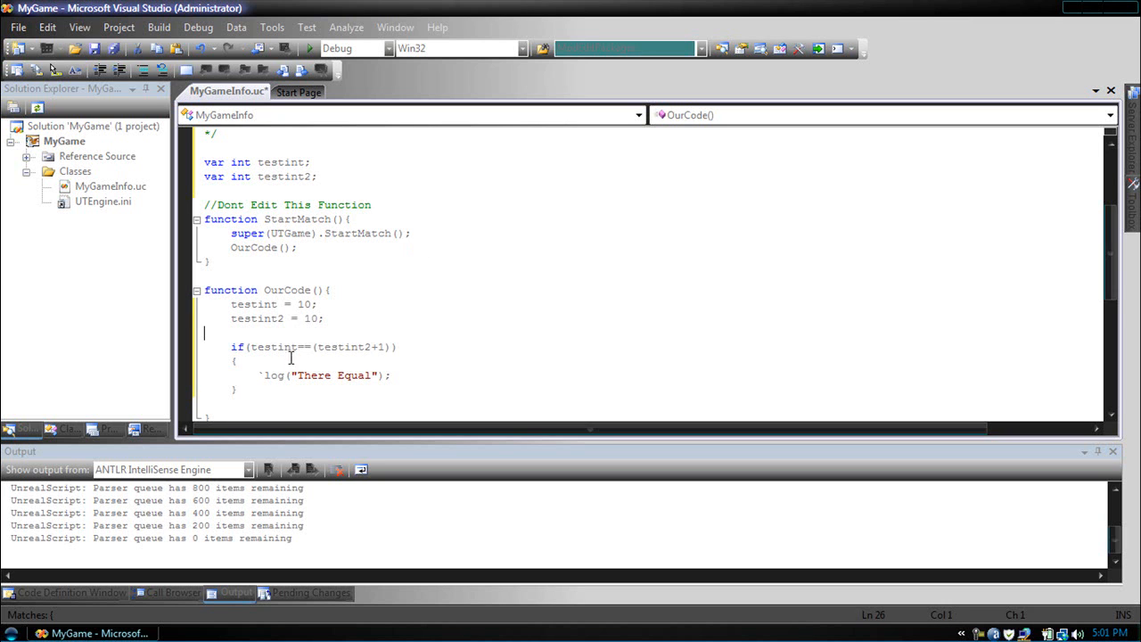
pyautogui.click(366, 347)
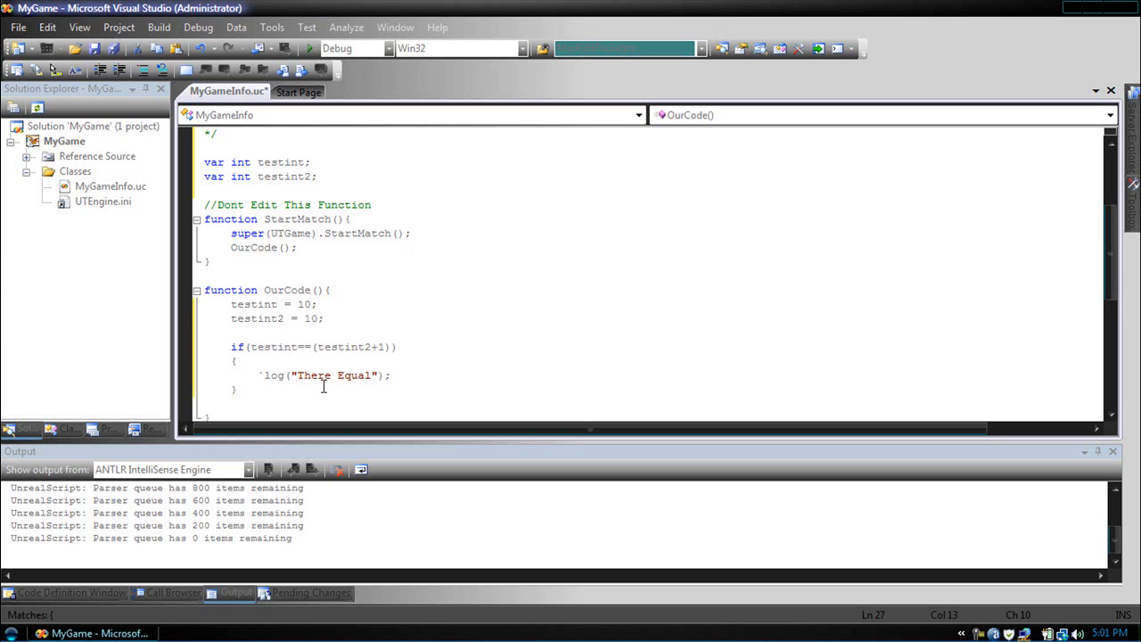
pyautogui.moveTo(258, 375); pyautogui.dragTo(391, 376)
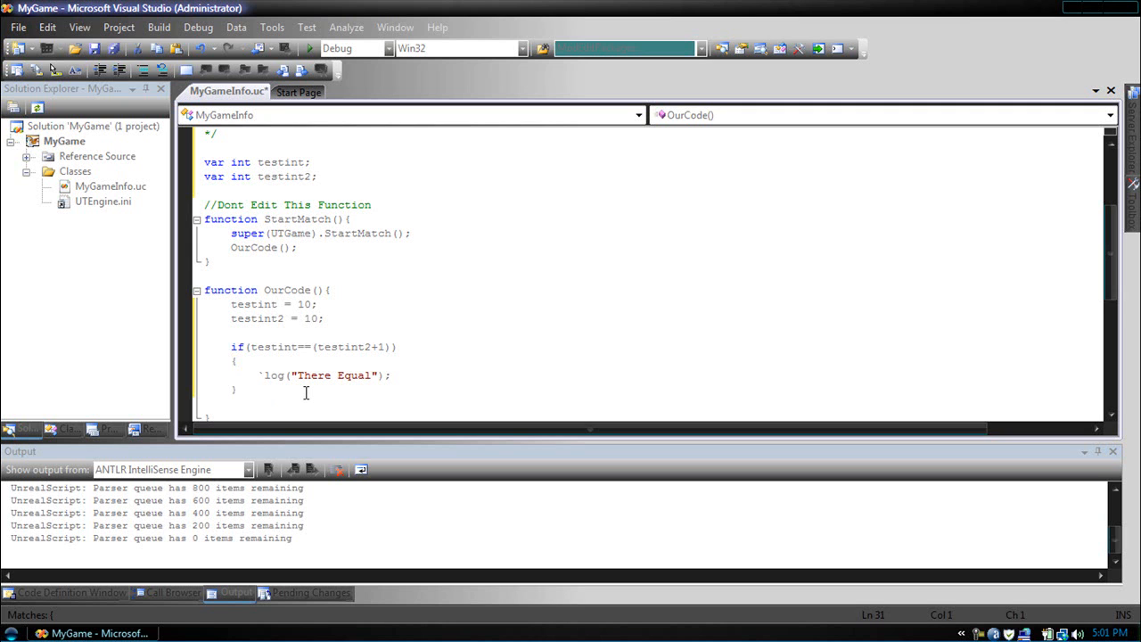
pyautogui.moveTo(382, 407)
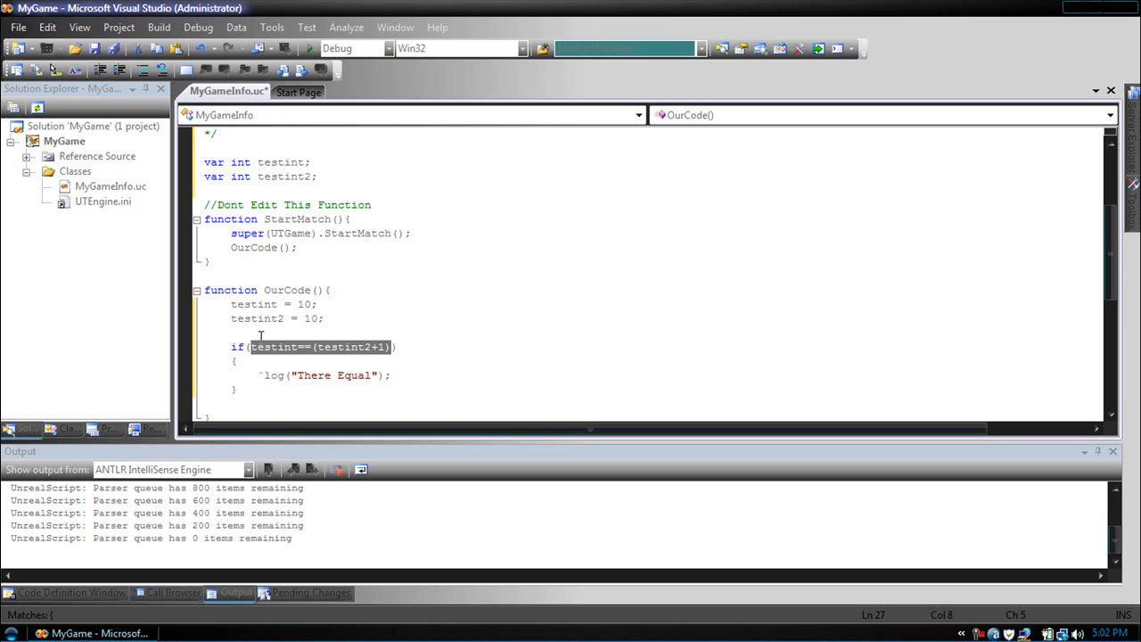
# Step: Replace the condition with (testint==testint2)||(testint2 ==10)
pyautogui.press('Delete')
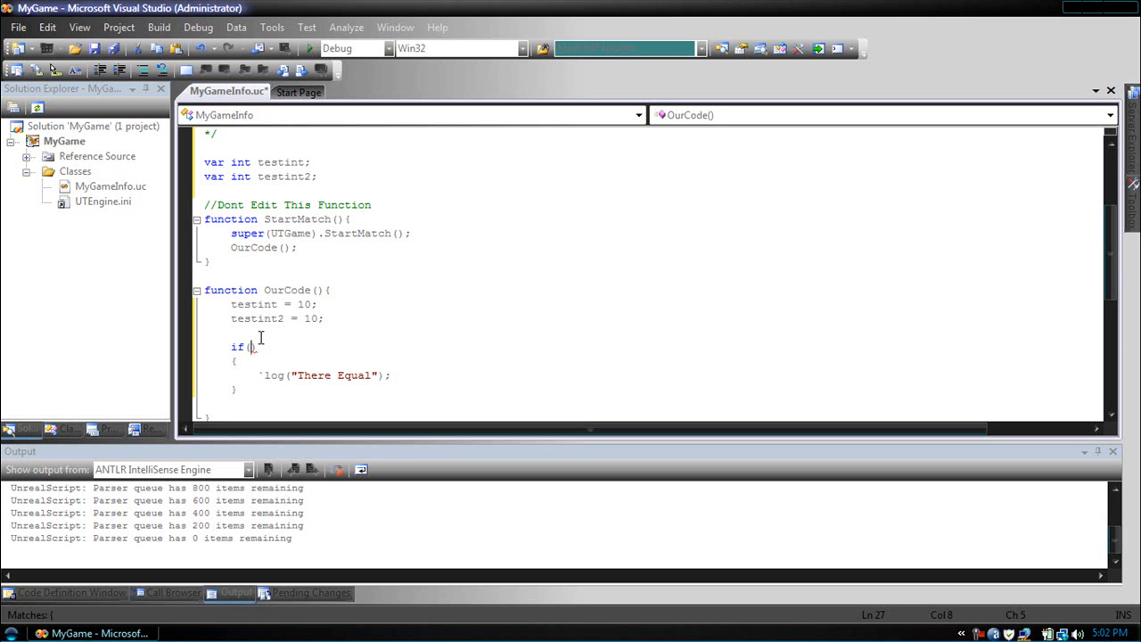
pyautogui.write('(')
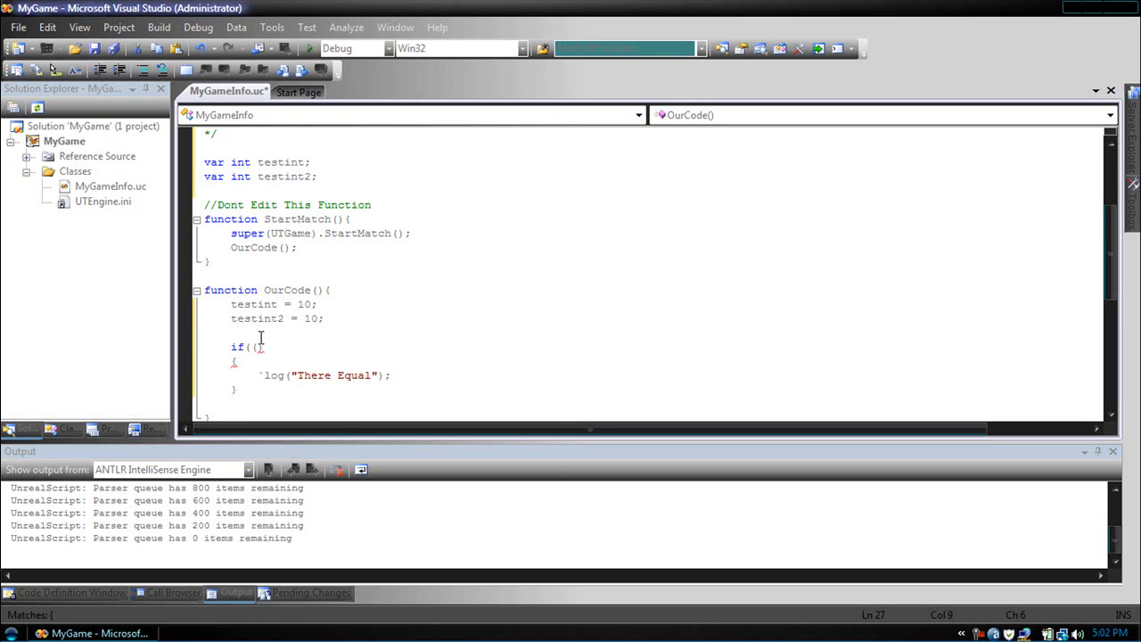
pyautogui.write('testint==')
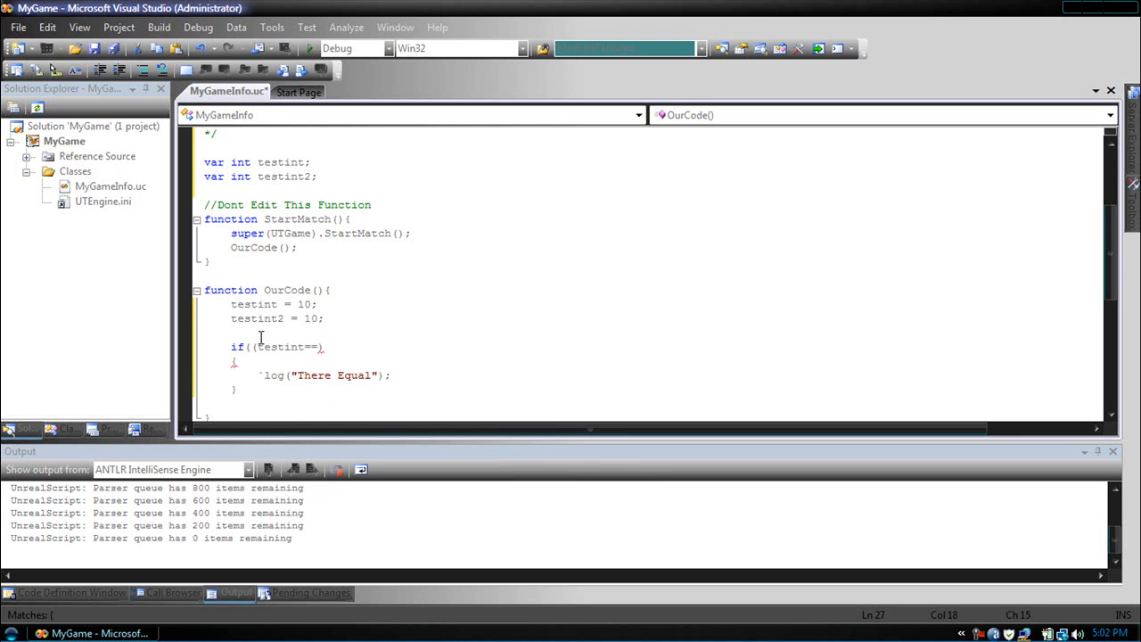
pyautogui.write('testint2')
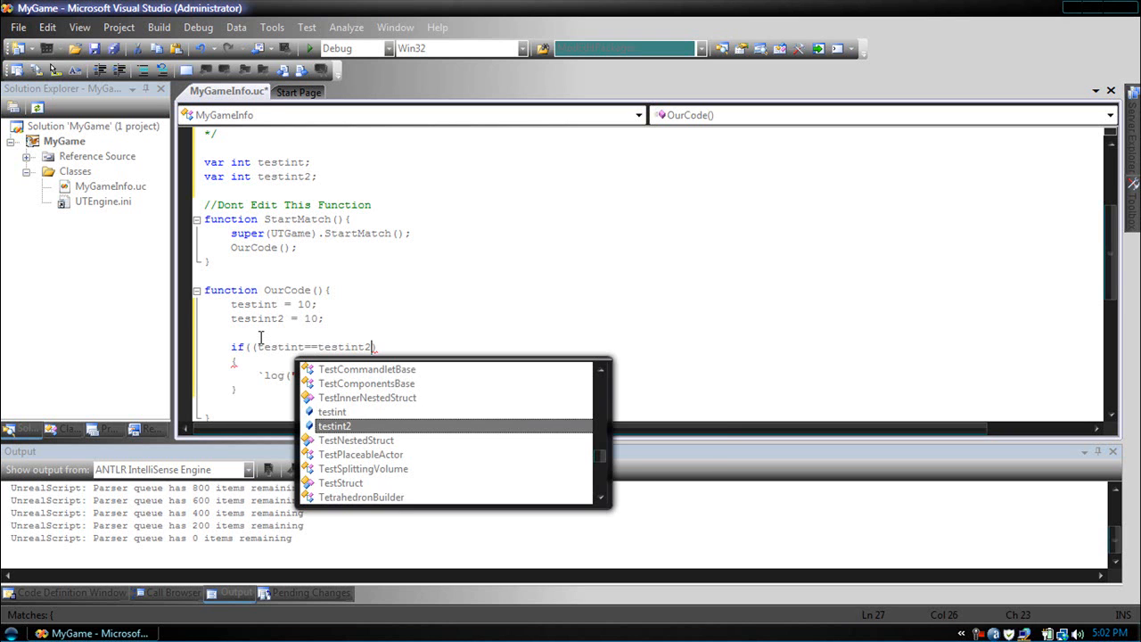
pyautogui.write('||')
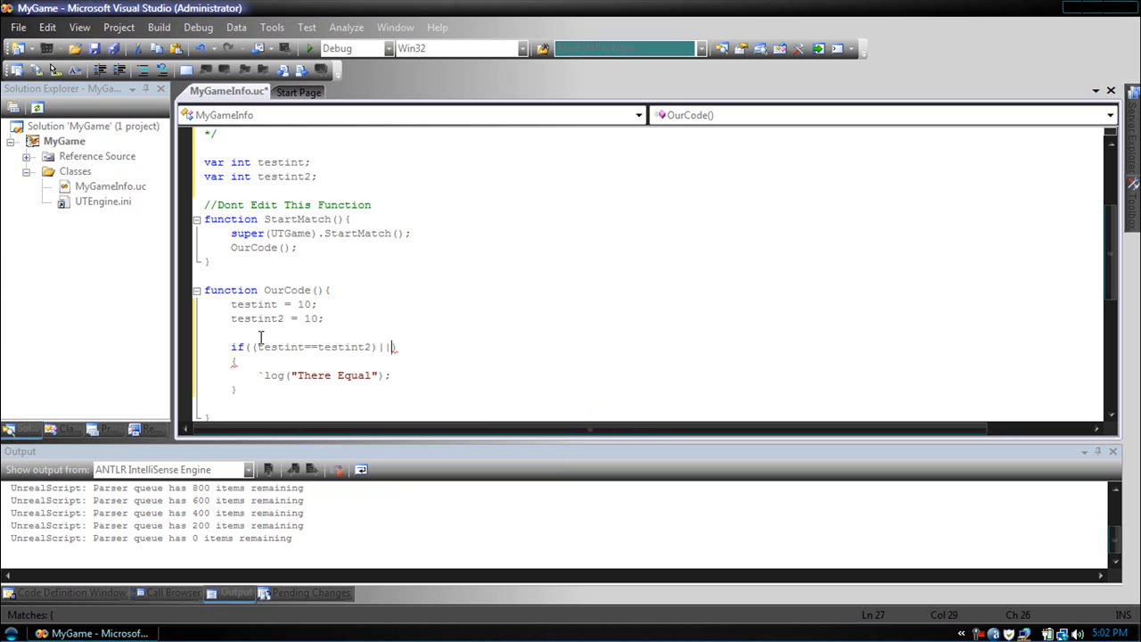
pyautogui.write('(')
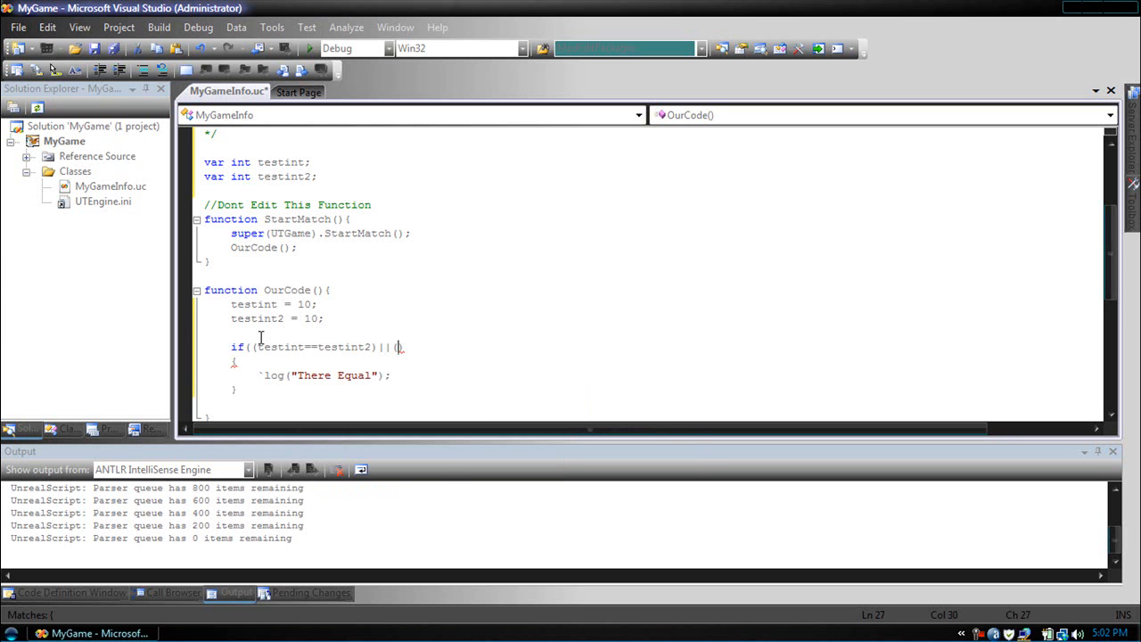
pyautogui.write('(testint2 ==10')
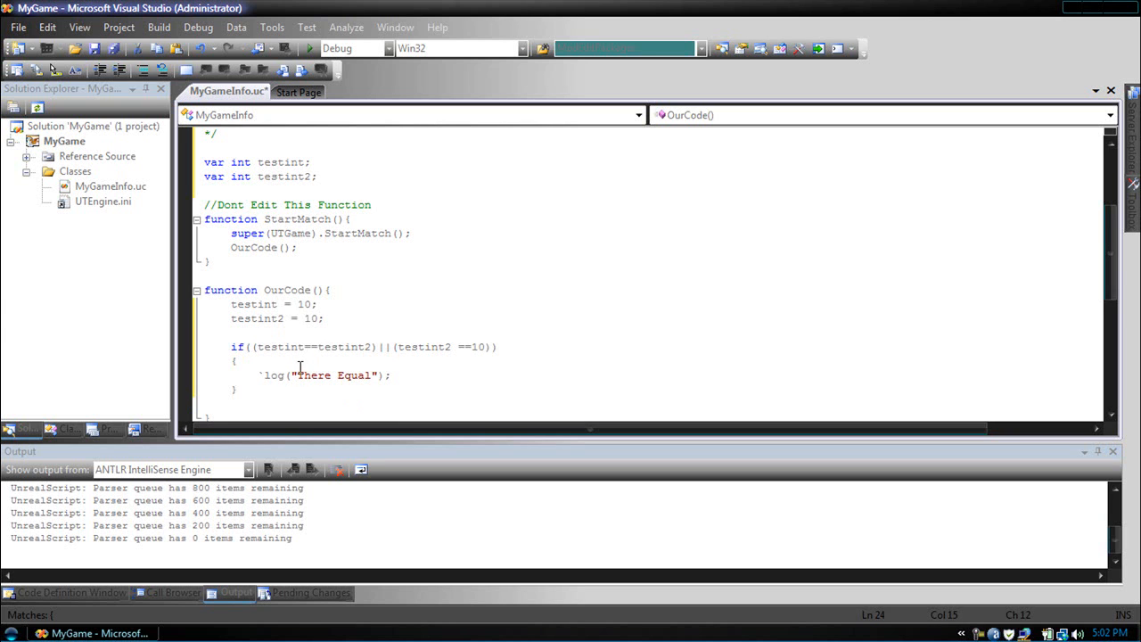
pyautogui.moveTo(281, 450)
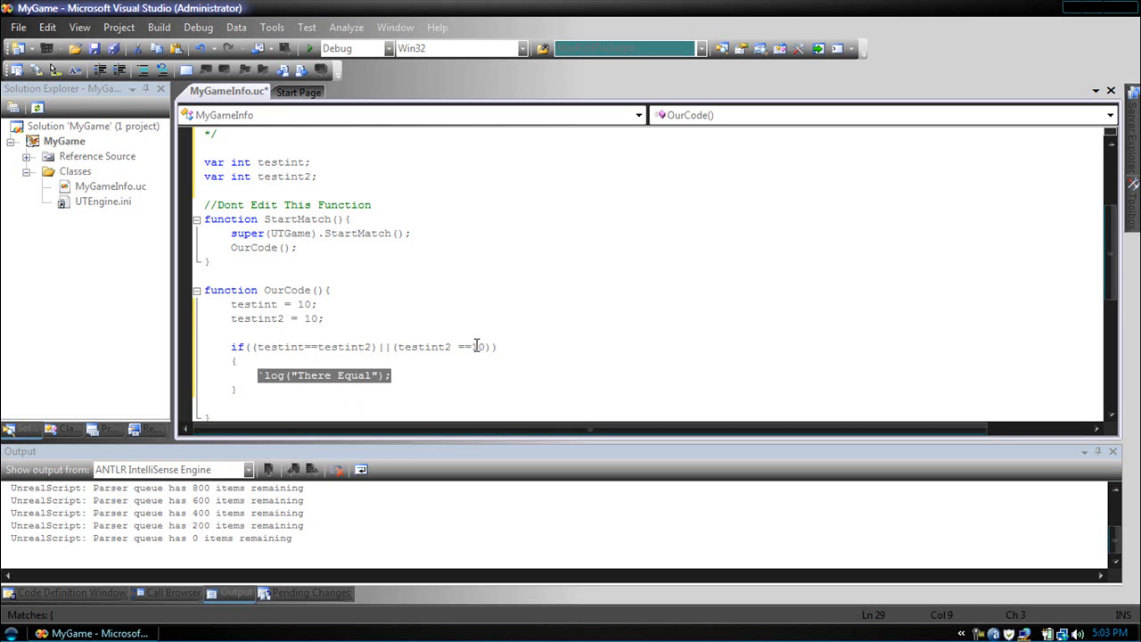
# Step: Rewrite the if condition as testint == testint2 && testint2 == 11
pyautogui.write('11')
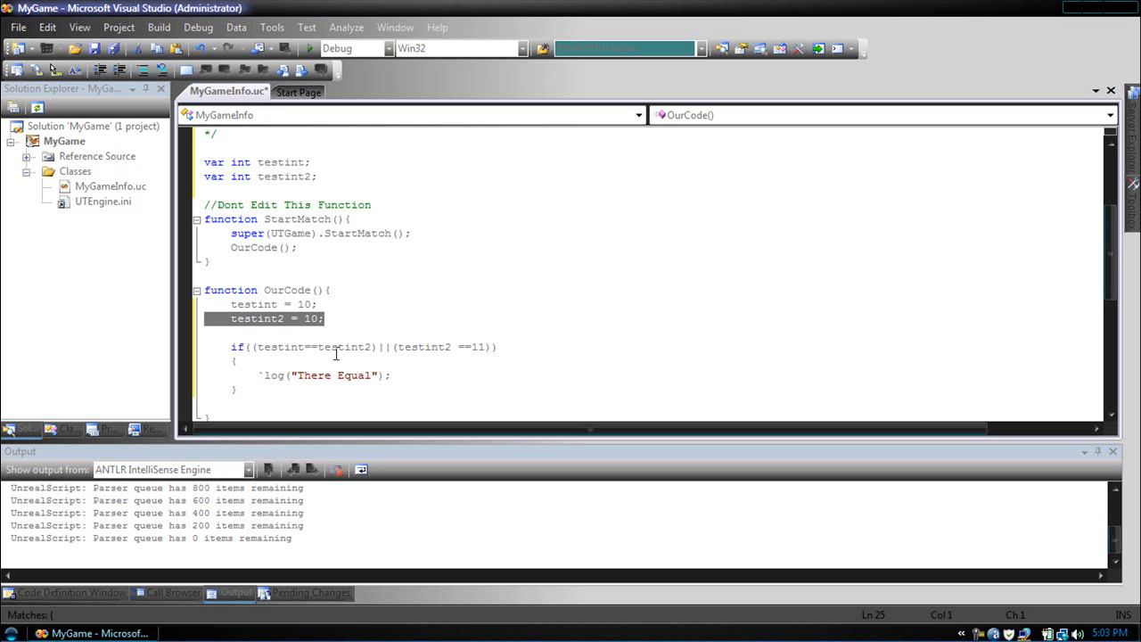
pyautogui.moveTo(419, 347)
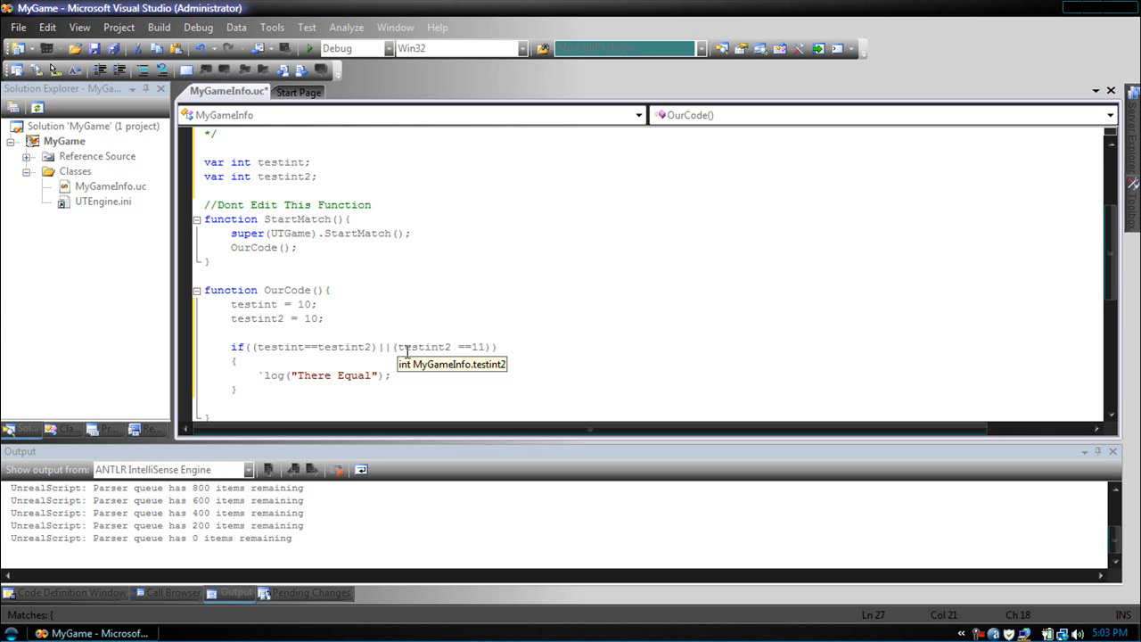
pyautogui.moveTo(389, 347)
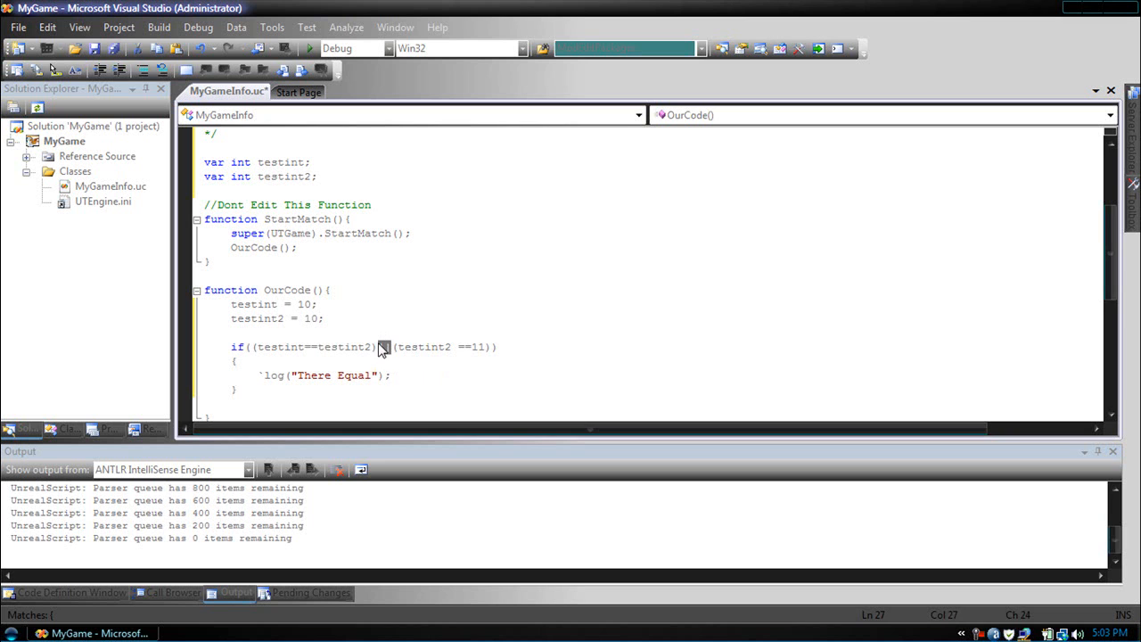
pyautogui.write('&&')
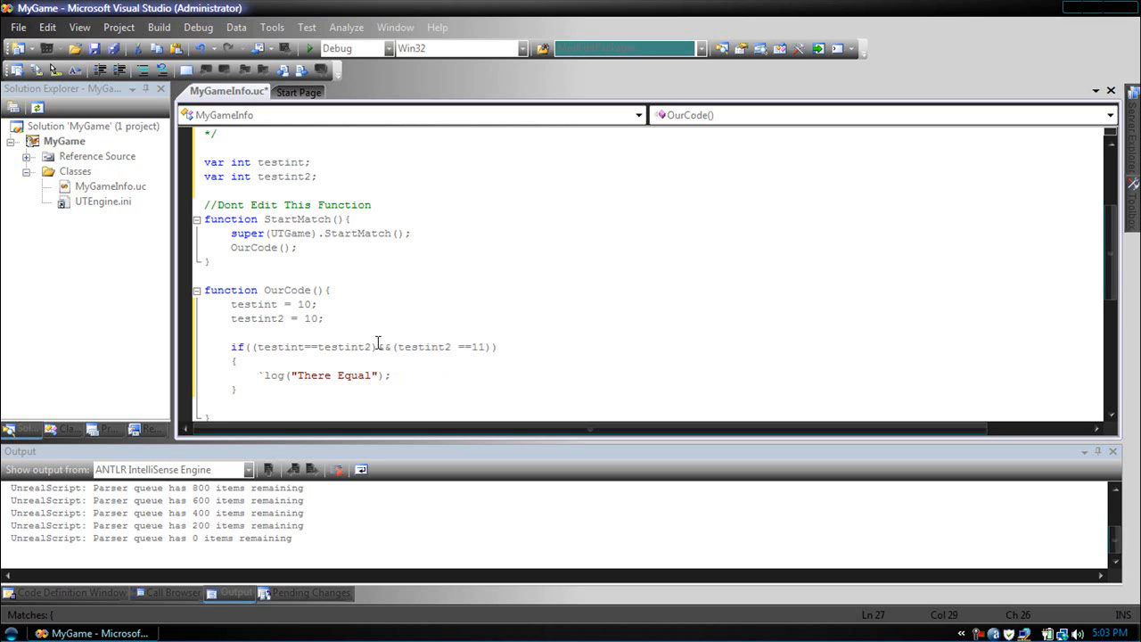